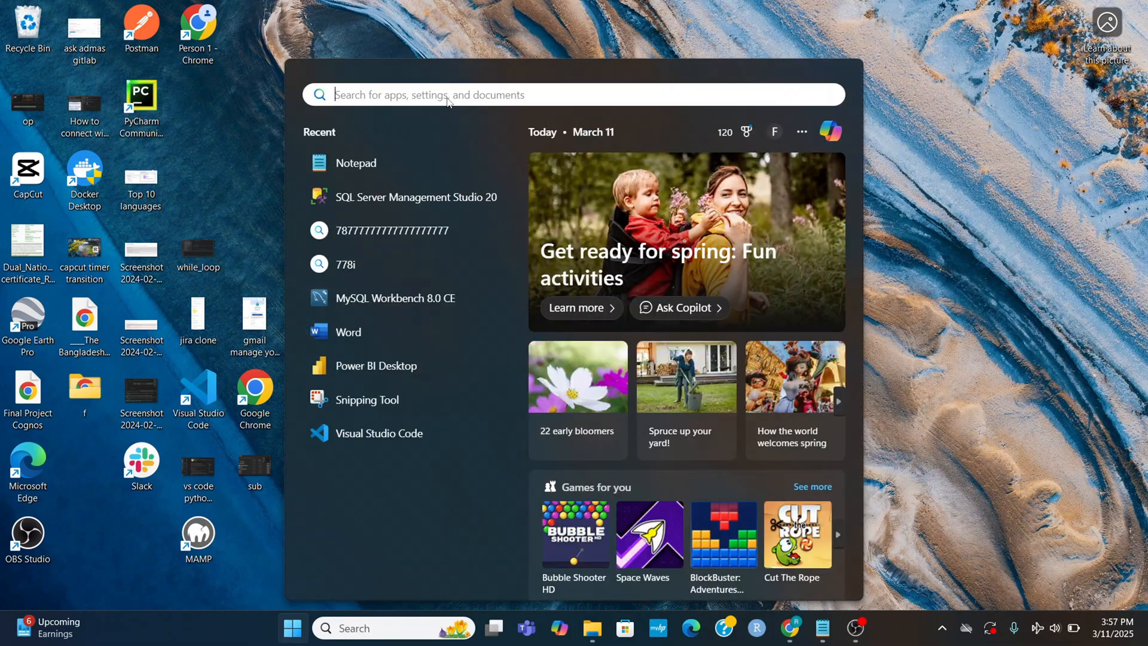
Search 'sq' in the Start menu and launch SQL Server Management Studio 20.
{"action": "type", "text": "sq"}
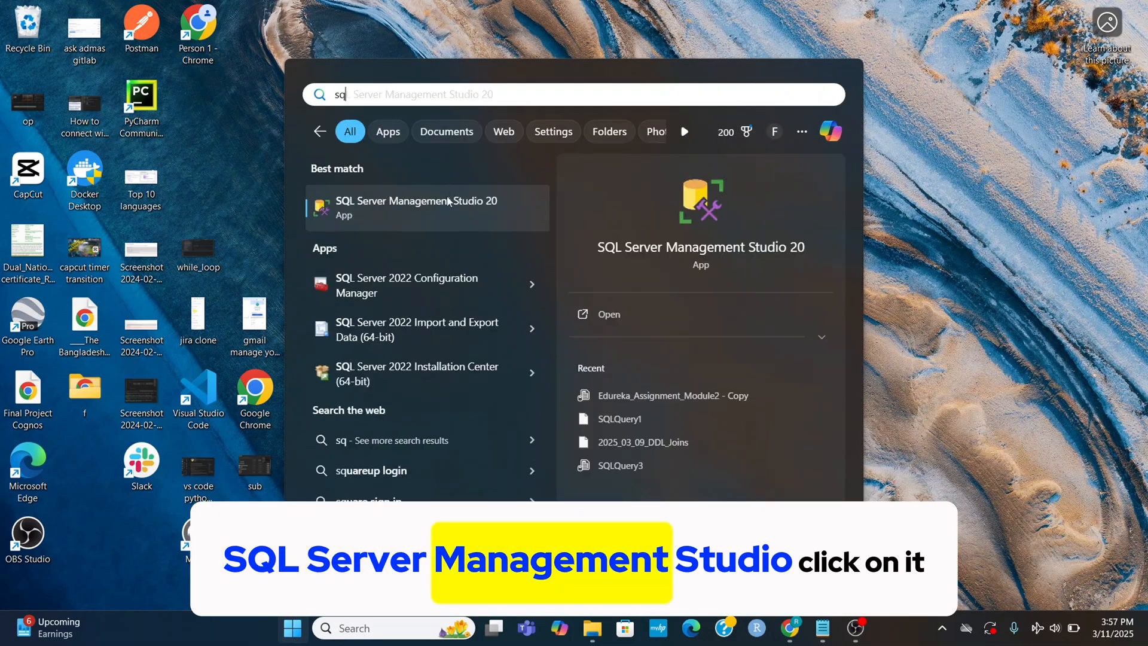
{"action": "left_click", "coordinate": [427, 207]}
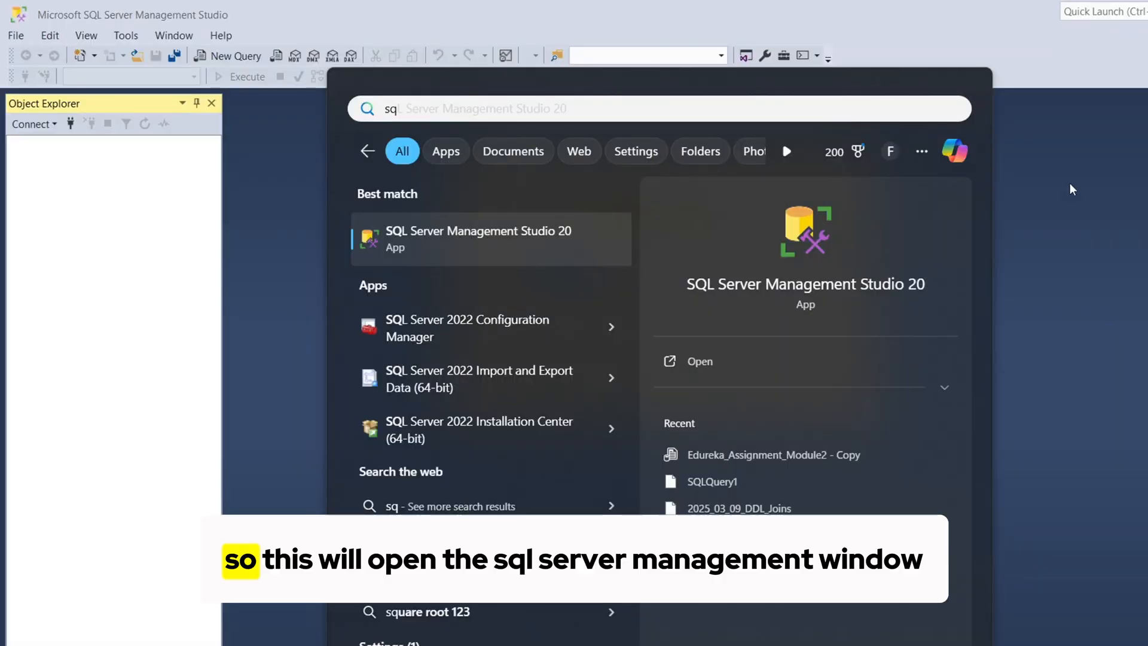
Connect to localhost with Windows Authentication and expand the Databases folder.
{"action": "left_click", "coordinate": [477, 238]}
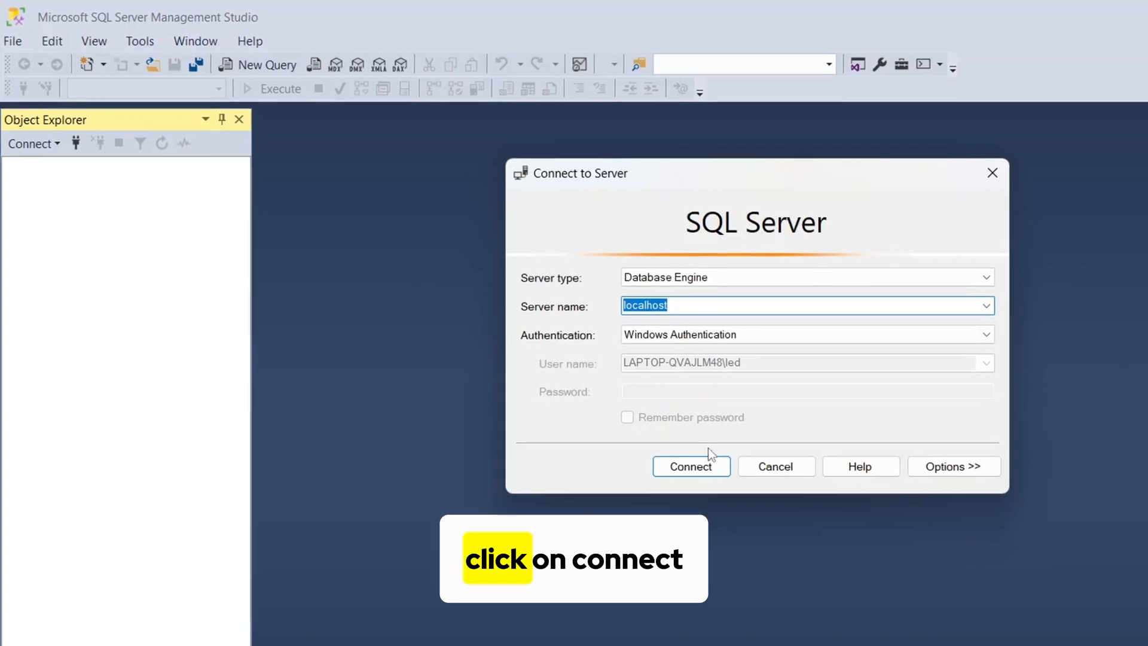
{"action": "left_click", "coordinate": [690, 466]}
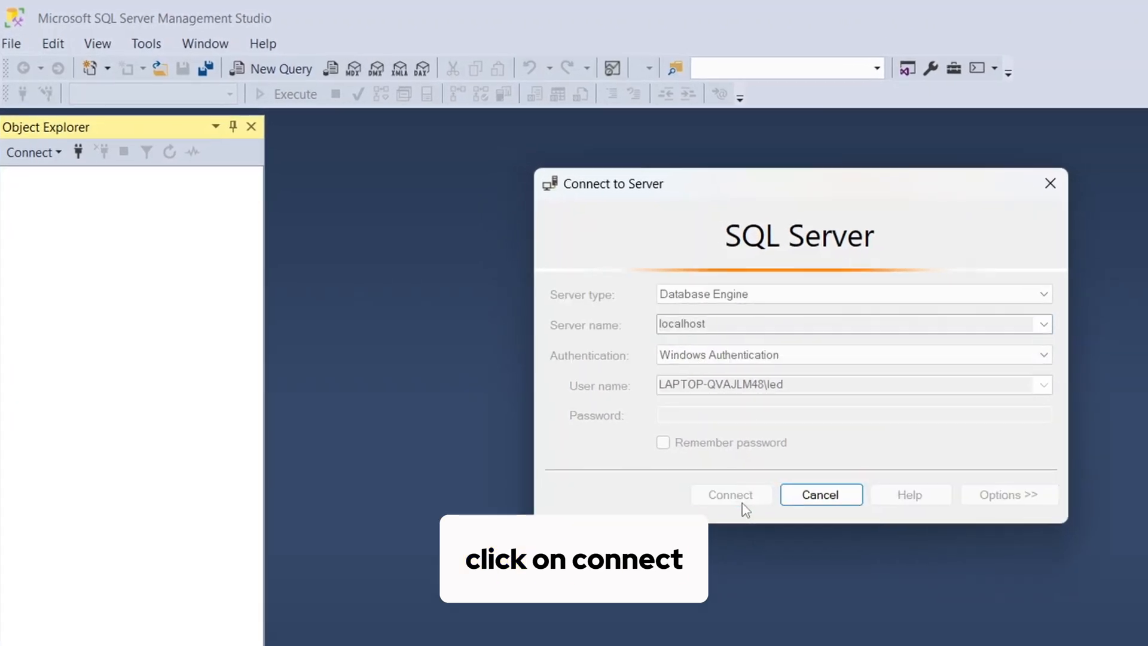
{"action": "left_click", "coordinate": [730, 495]}
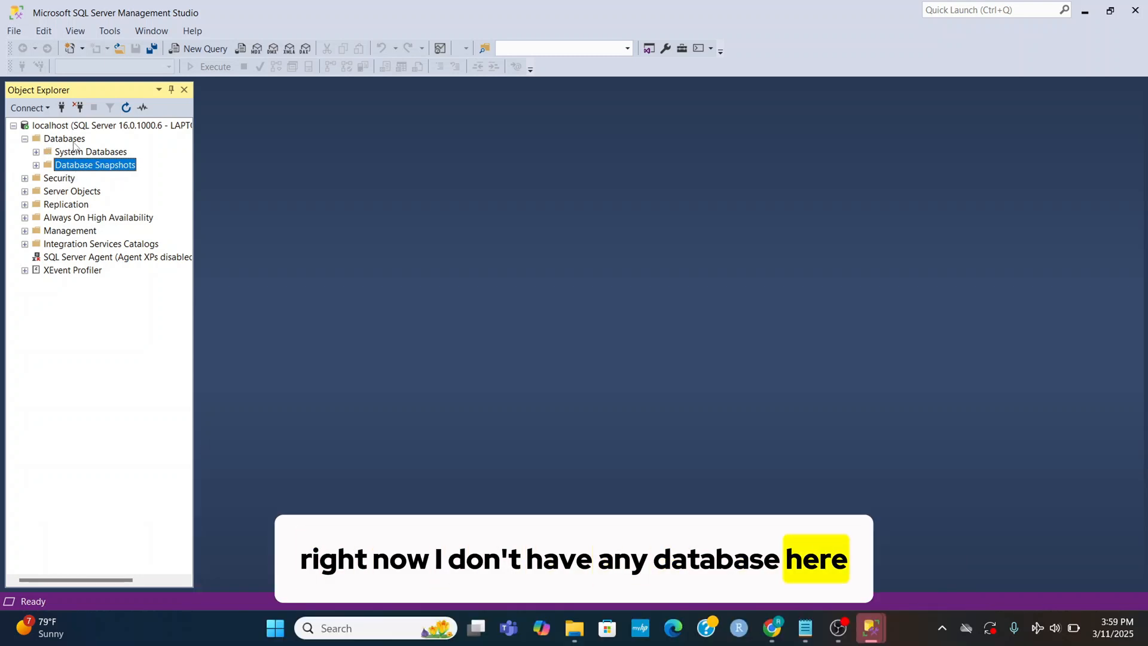
Select the Databases node and open a blank SQLQuery1 query window on localhost.
{"action": "left_click", "coordinate": [64, 138]}
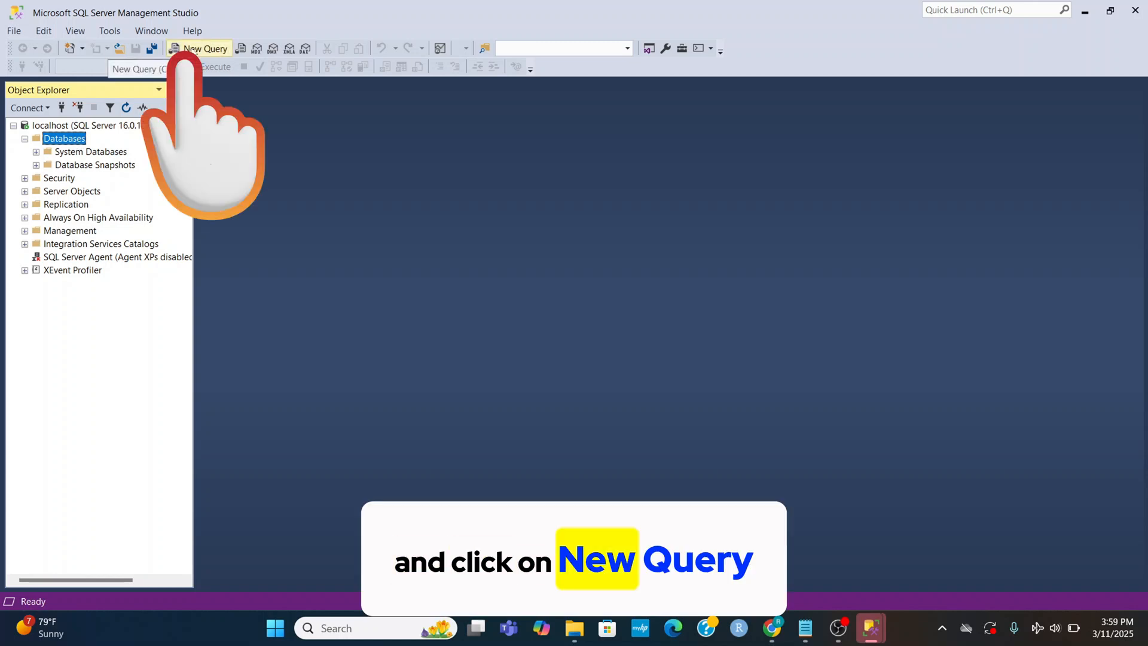
{"action": "left_click", "coordinate": [199, 49]}
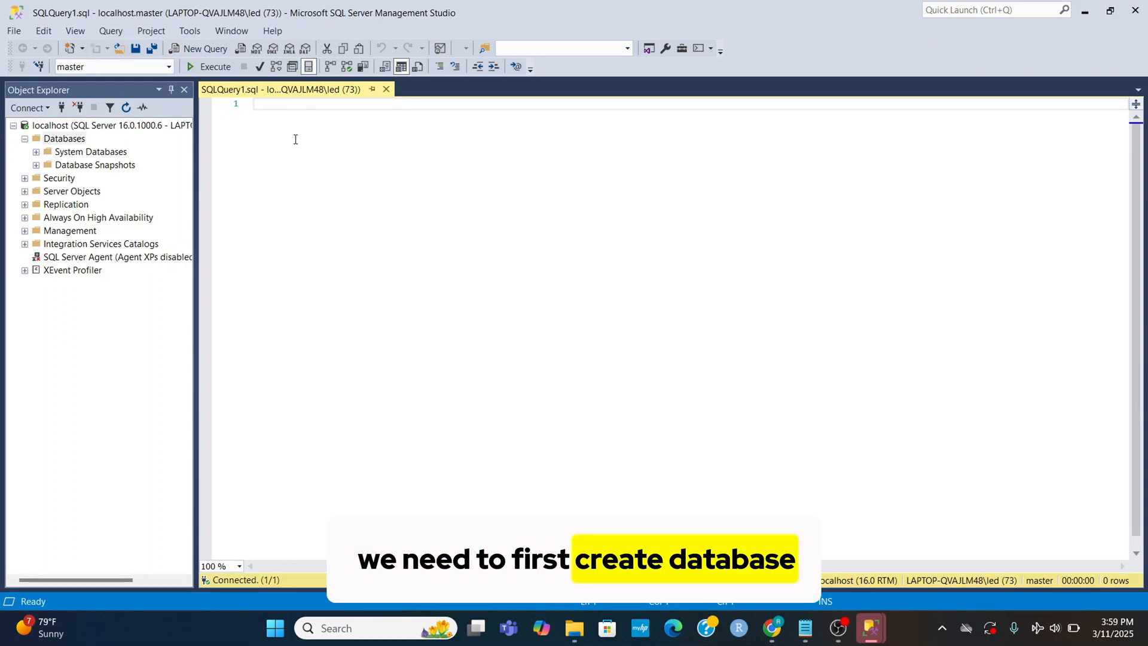
Write '--Create a new Database' and 'Create database learning;', then execute it.
{"action": "type", "text": "--Create a new Databas"}
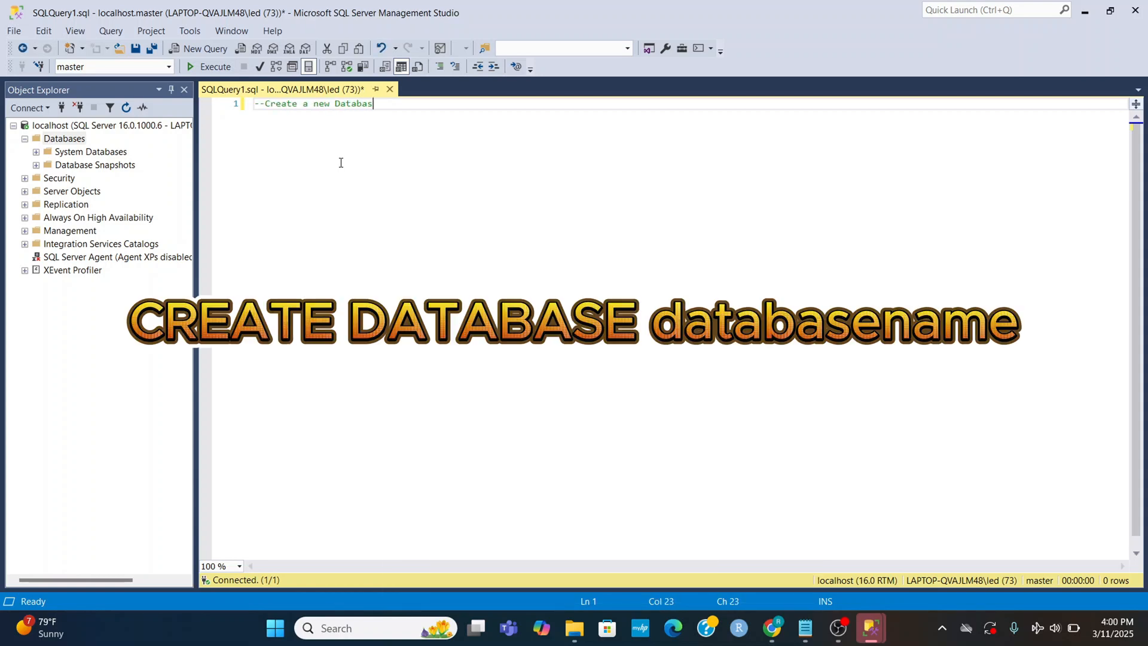
{"action": "type", "text": "C"}
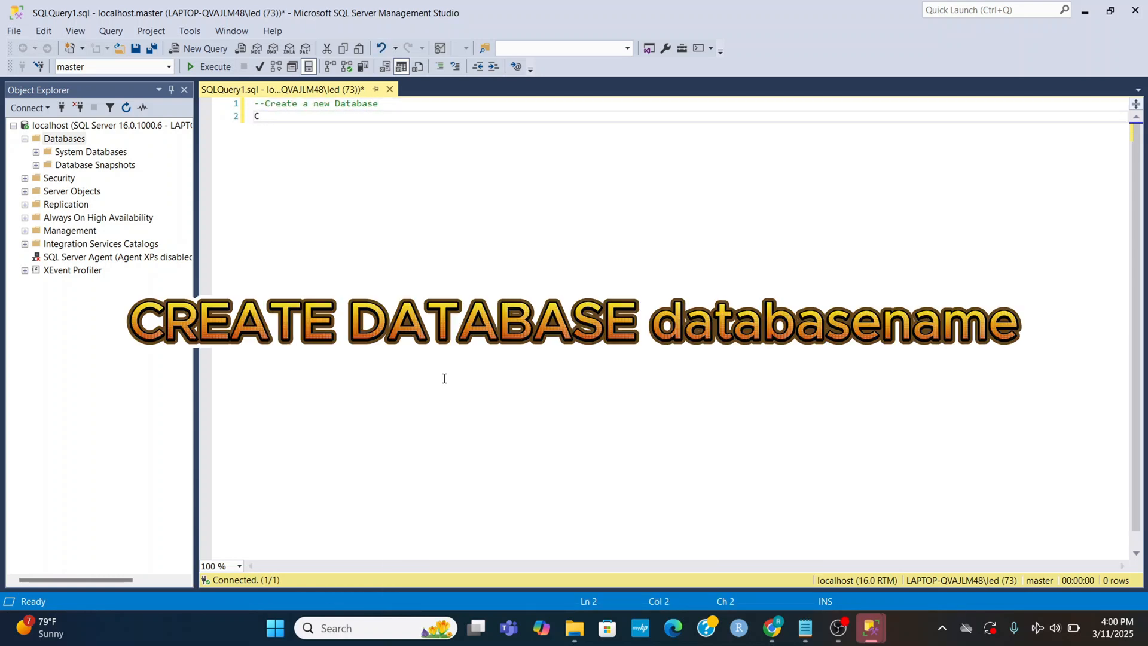
{"action": "type", "text": "reate dat"}
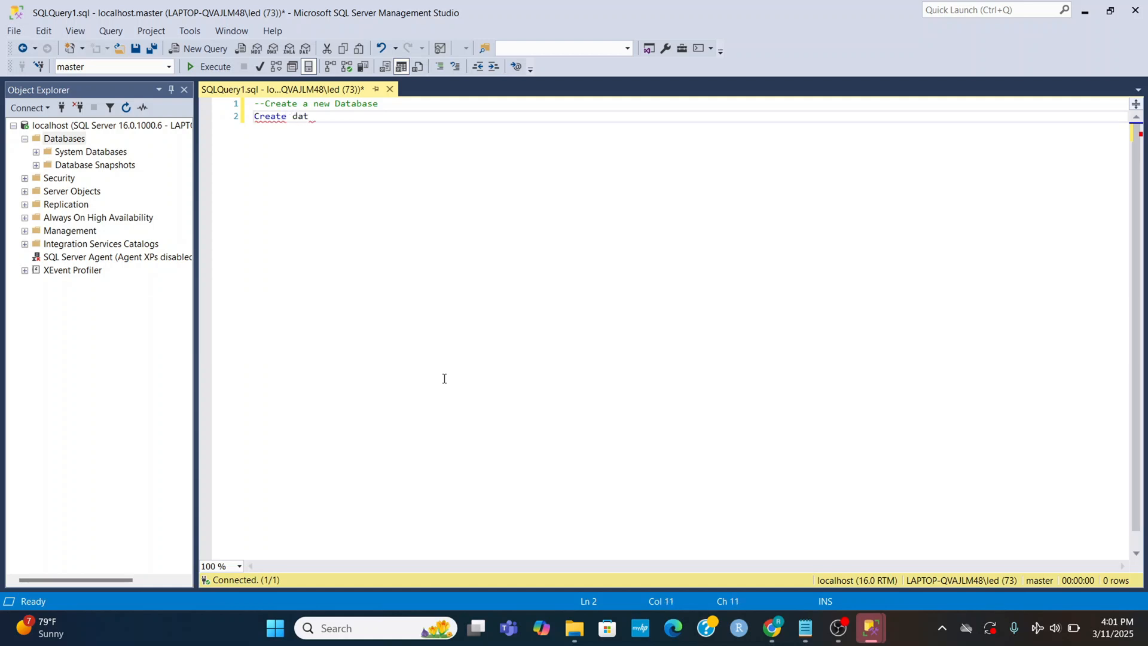
{"action": "type", "text": "abase learni"}
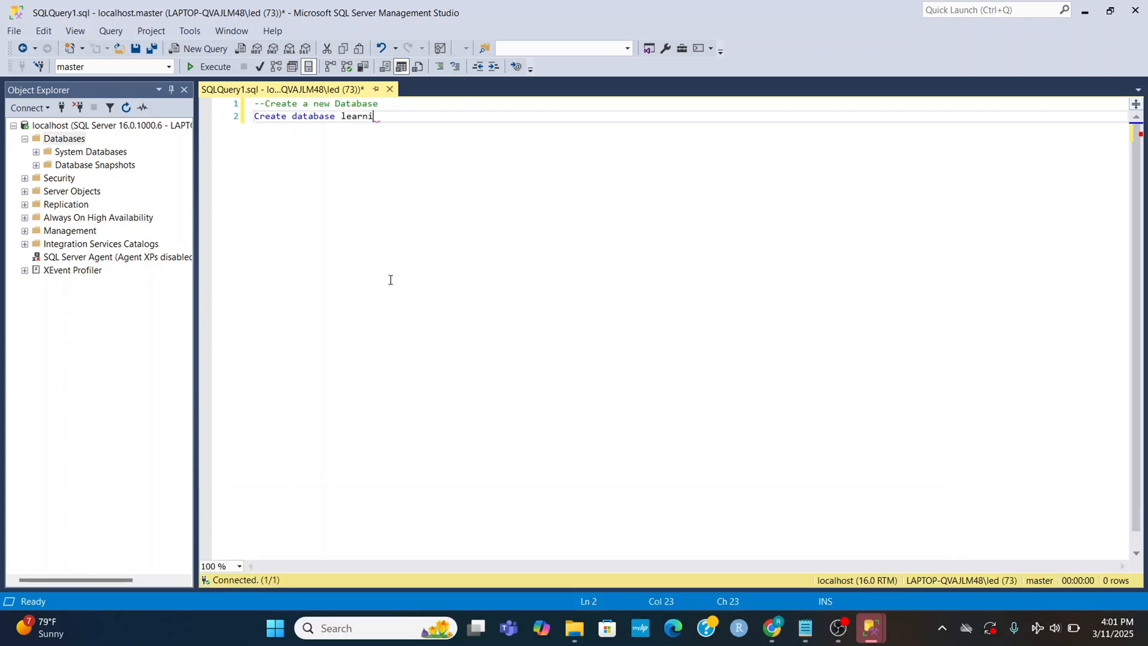
{"action": "type", "text": "ng"}
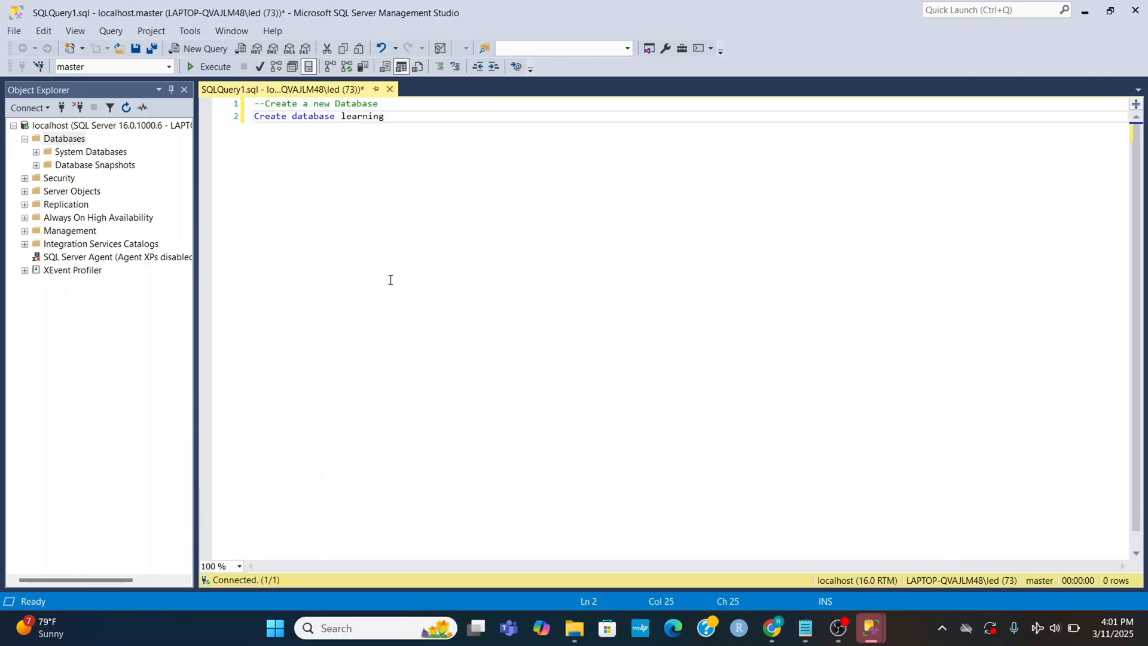
{"action": "type", "text": ";"}
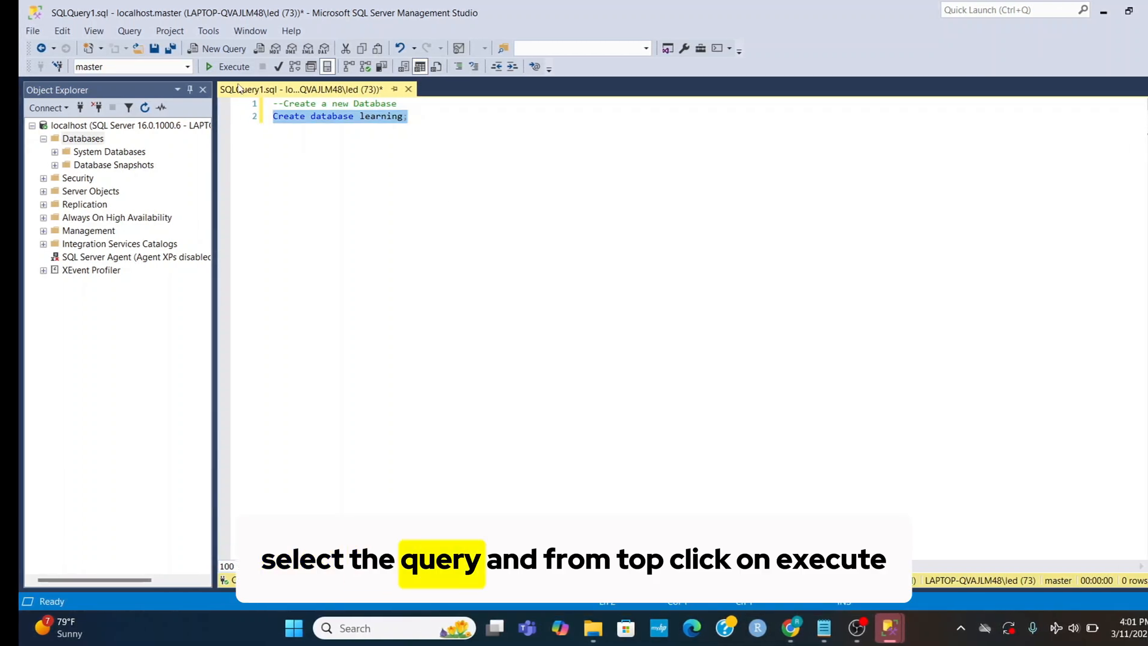
{"action": "left_click", "coordinate": [234, 58]}
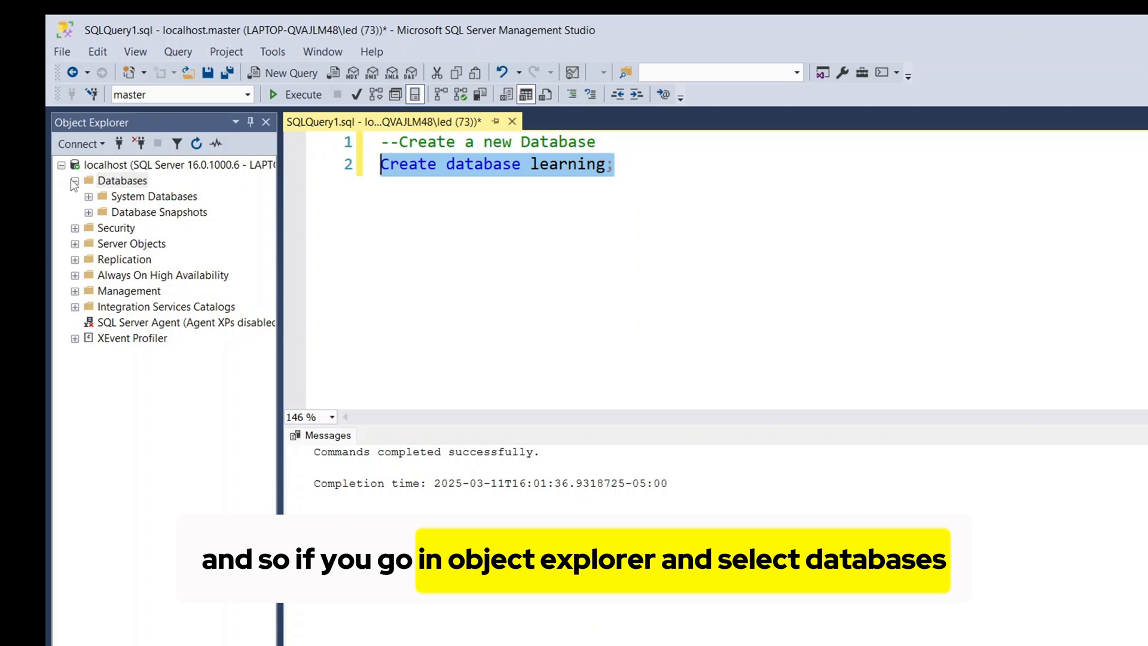
Refresh the Databases node in Object Explorer so 'learning' appears.
{"action": "right_click", "coordinate": [120, 180]}
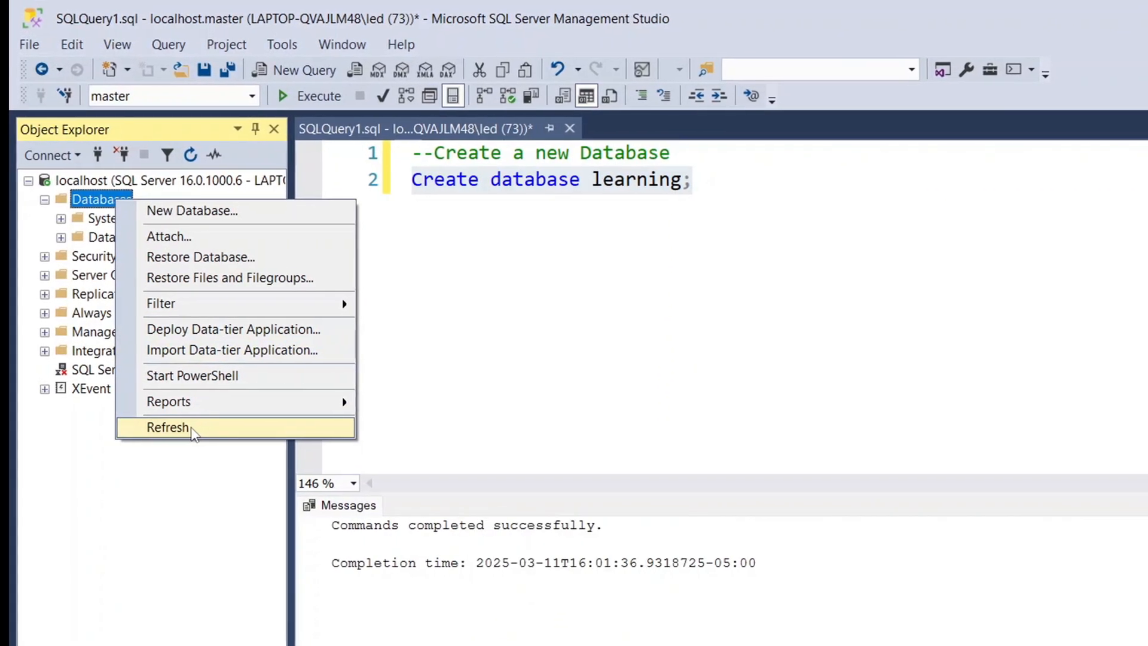
{"action": "left_click", "coordinate": [169, 427]}
{"action": "type", "text": "--Create a new Database"}
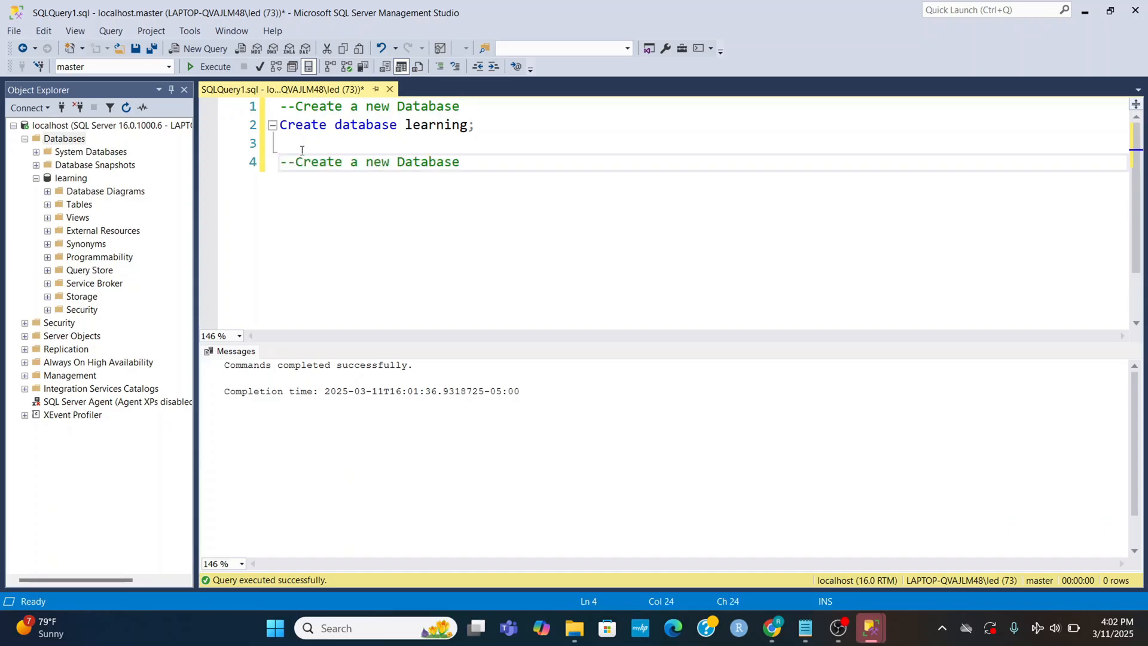
Change the comment to '--Create a table', add 'use learning', and execute it.
{"action": "left_click_drag", "start_coordinate": [366, 162], "coordinate": [460, 162]}
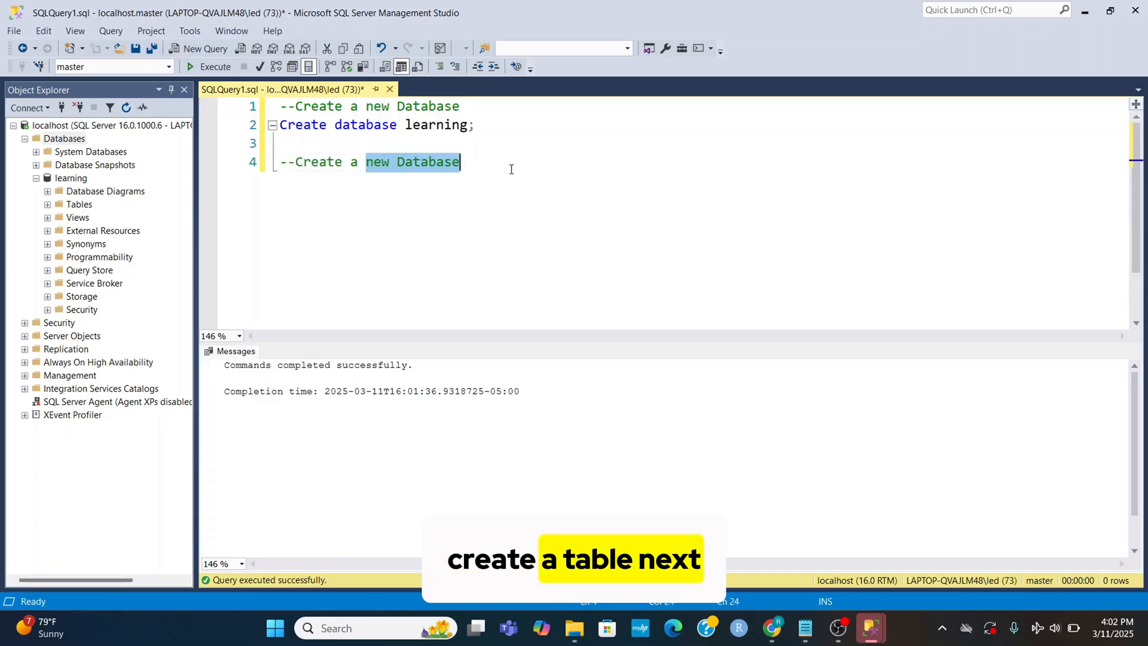
{"action": "type", "text": "t"}
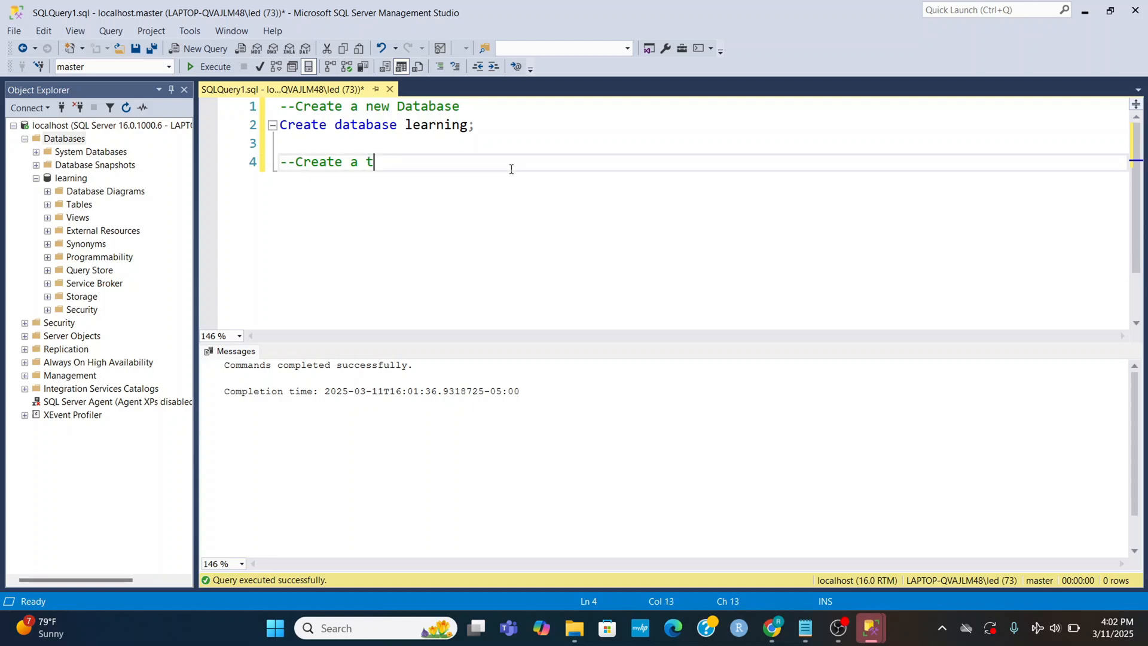
{"action": "type", "text": "abl"}
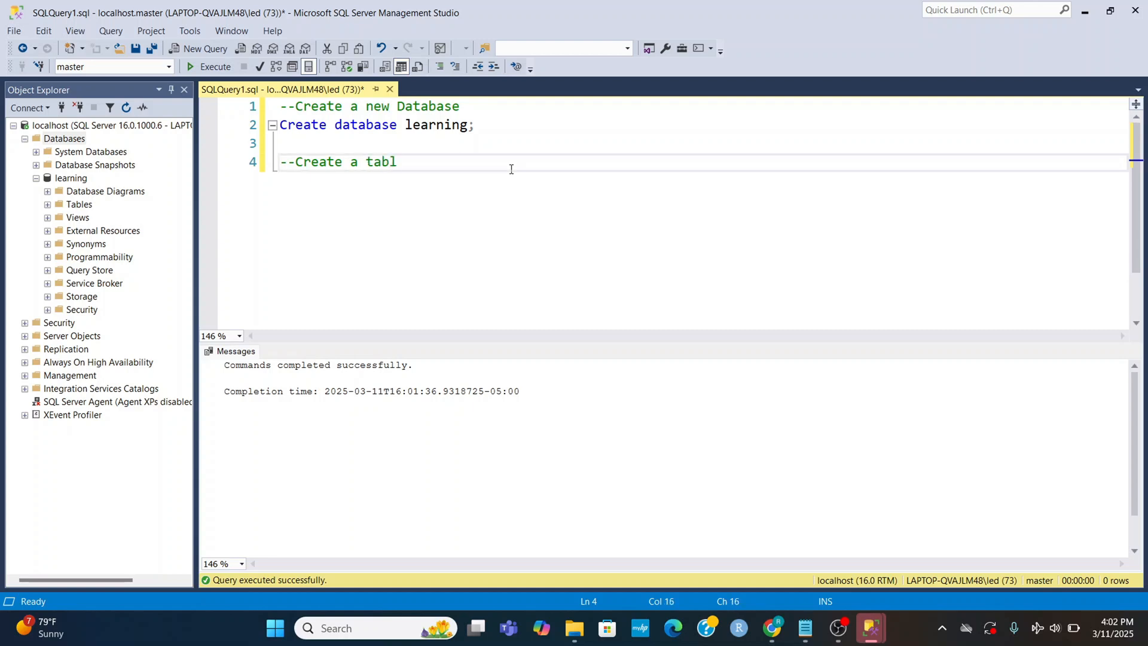
{"action": "type", "text": "e"}
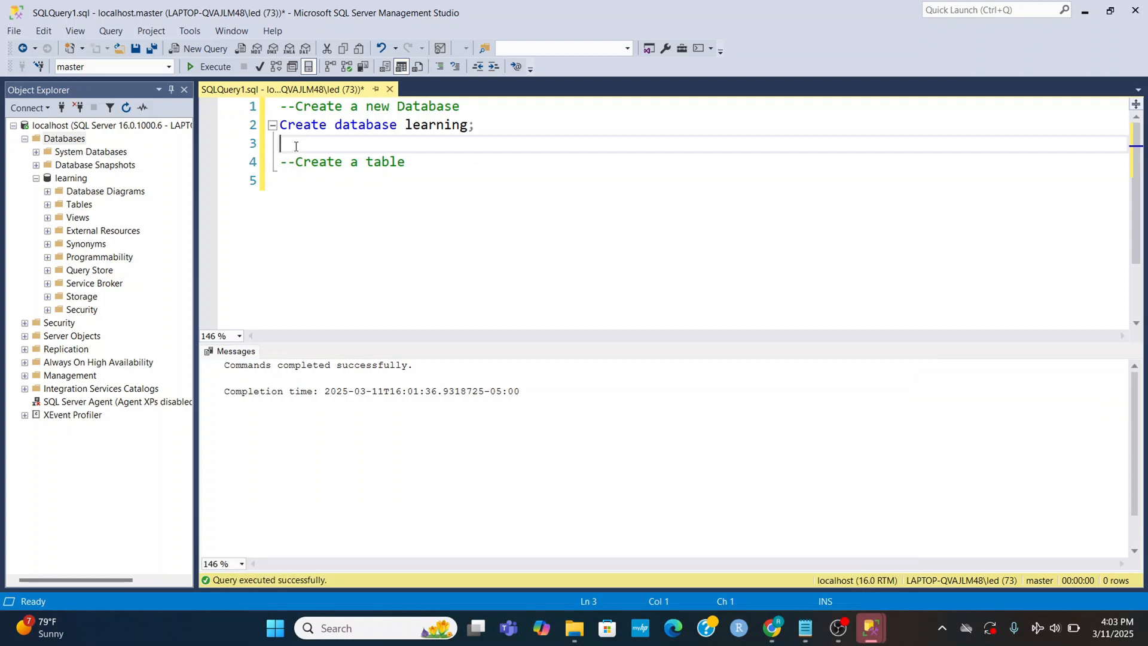
{"action": "type", "text": "use"}
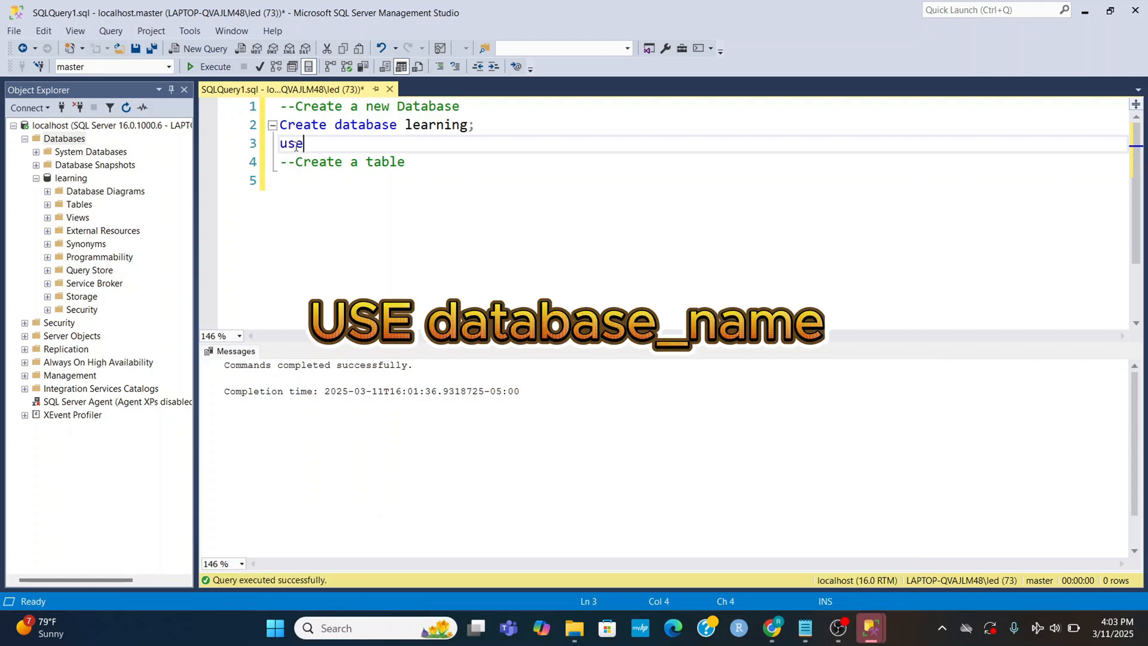
{"action": "type", "text": "l"}
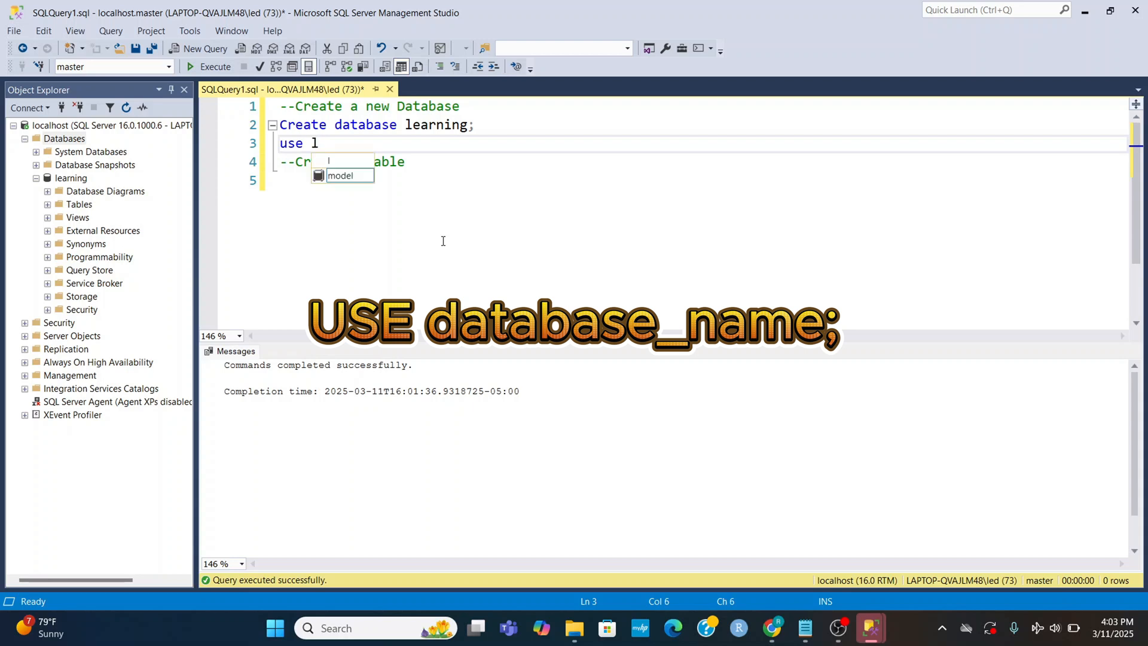
{"action": "type", "text": "earning"}
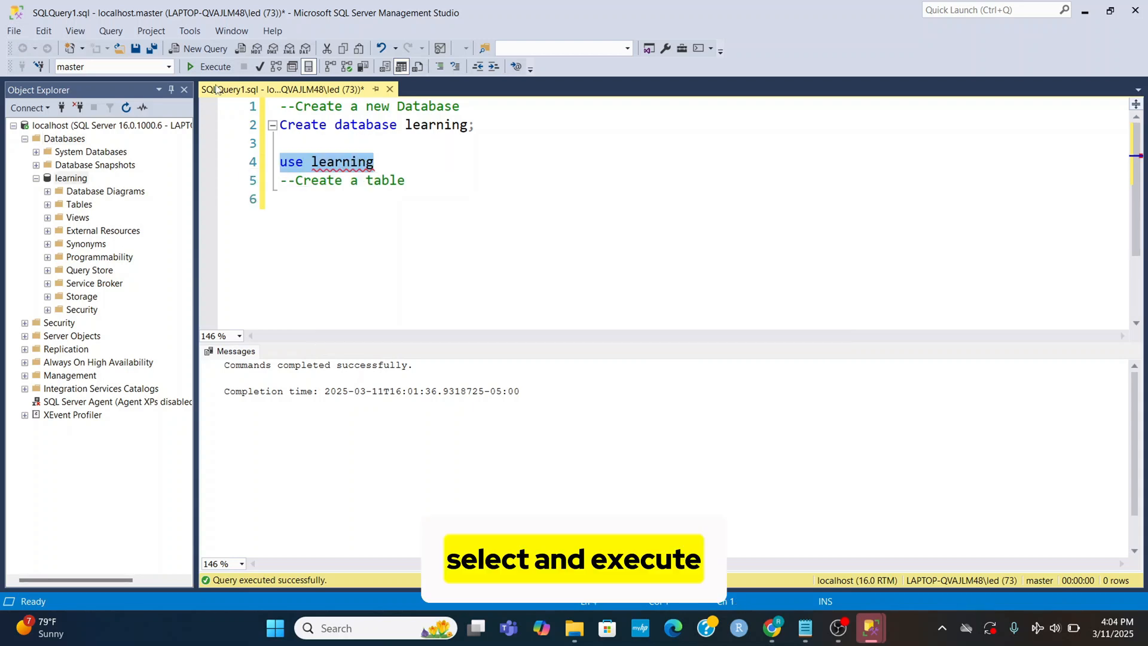
{"action": "left_click", "coordinate": [214, 66]}
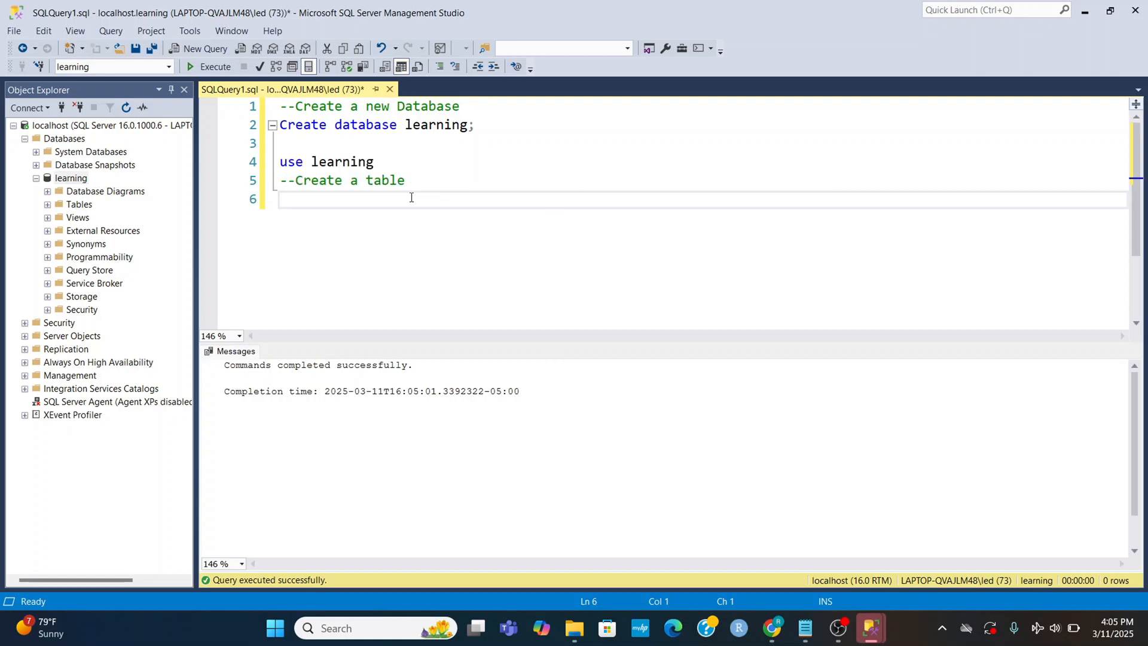
Start 'Create table employees(' with emp_id int(11) not null primary key.
{"action": "type", "text": "C"}
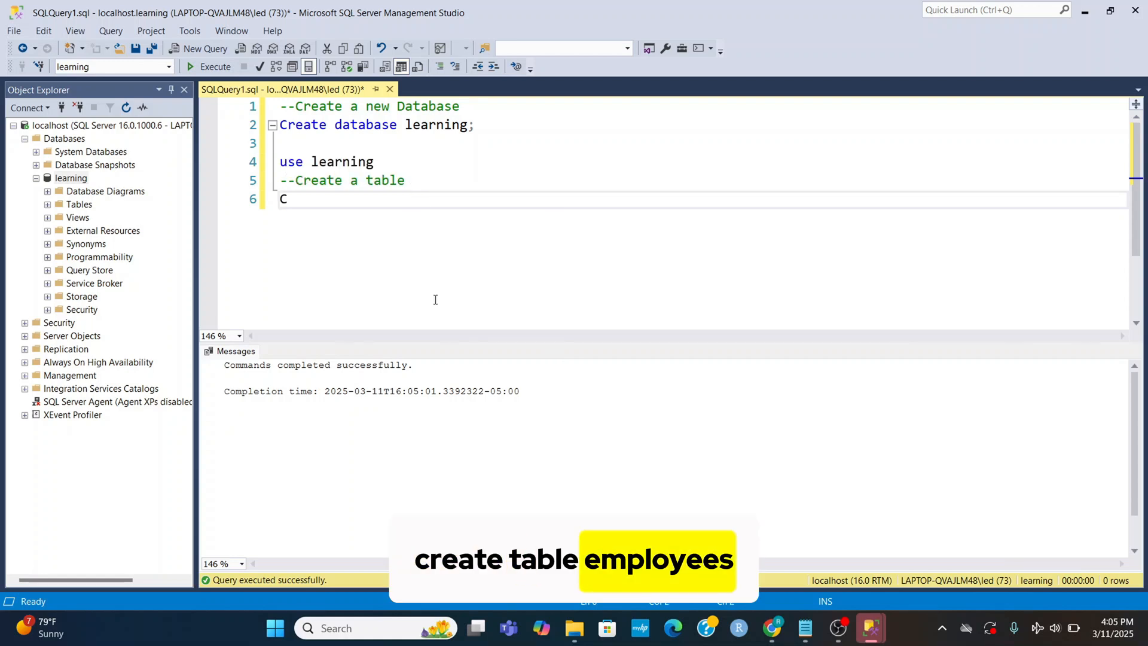
{"action": "type", "text": "reate ta"}
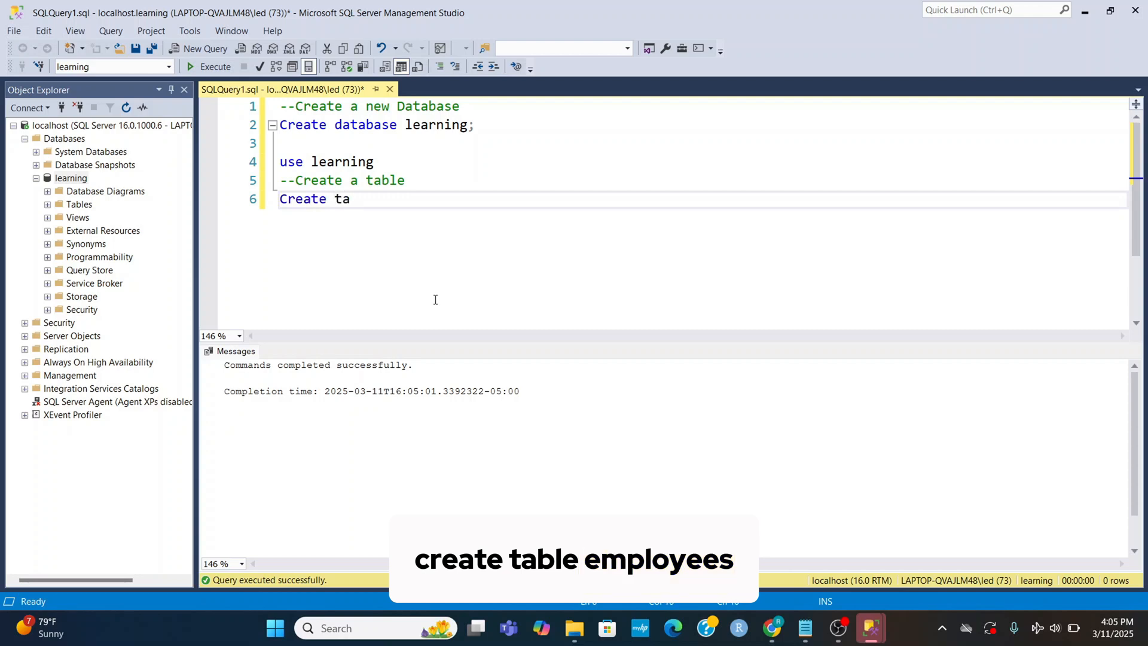
{"action": "type", "text": "bl"}
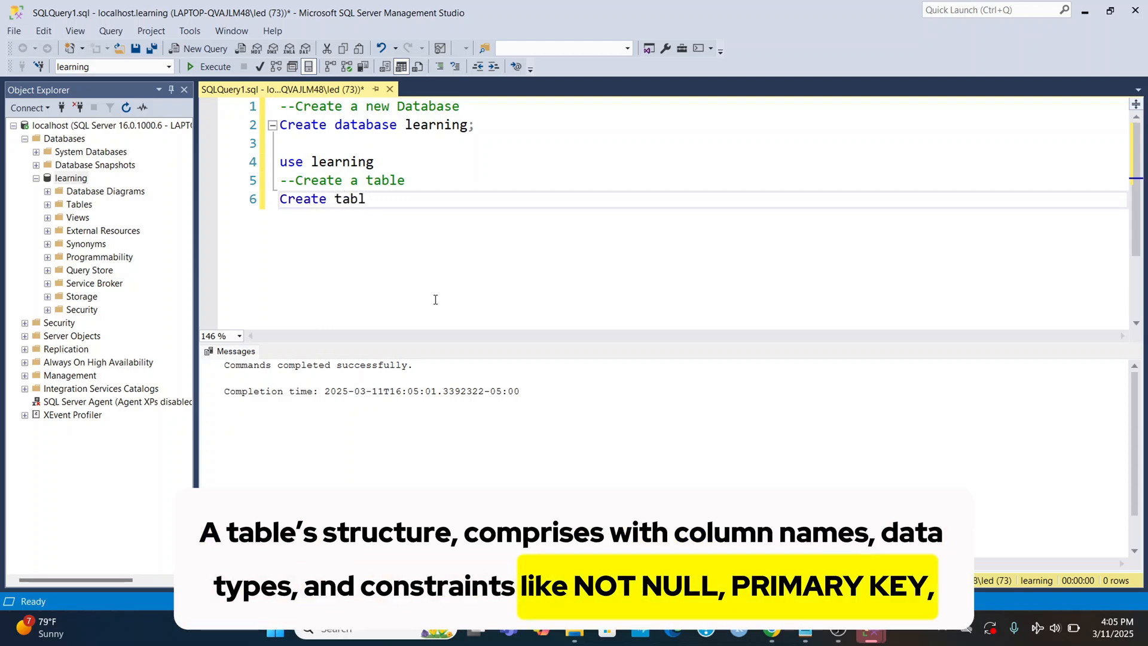
{"action": "type", "text": "e em"}
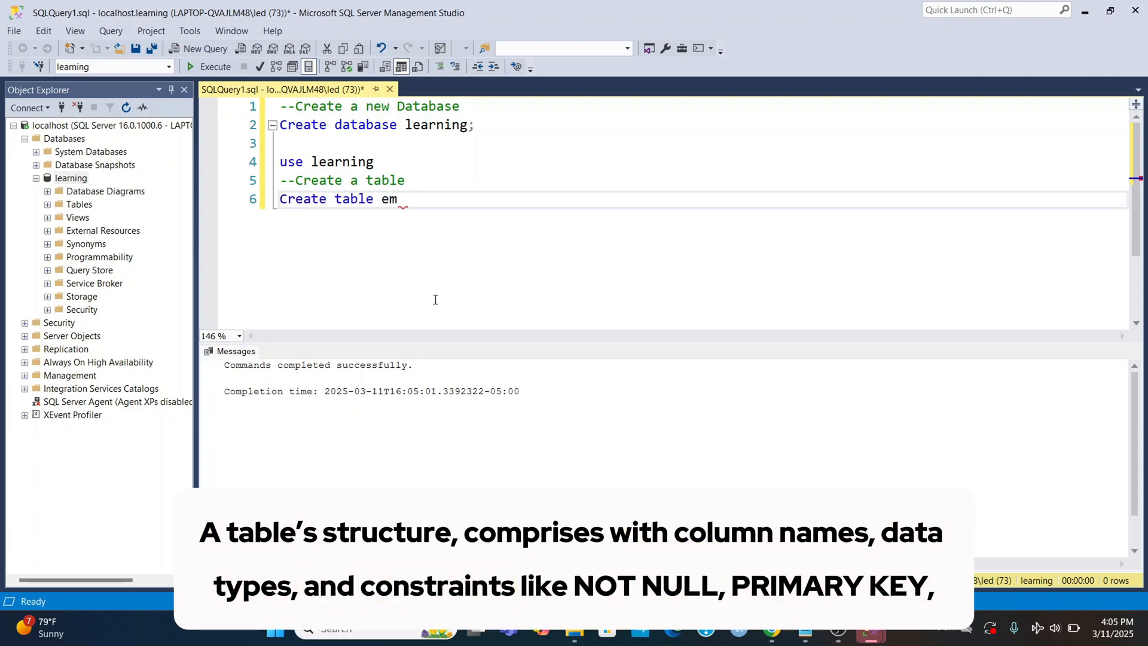
{"action": "type", "text": "ployees("}
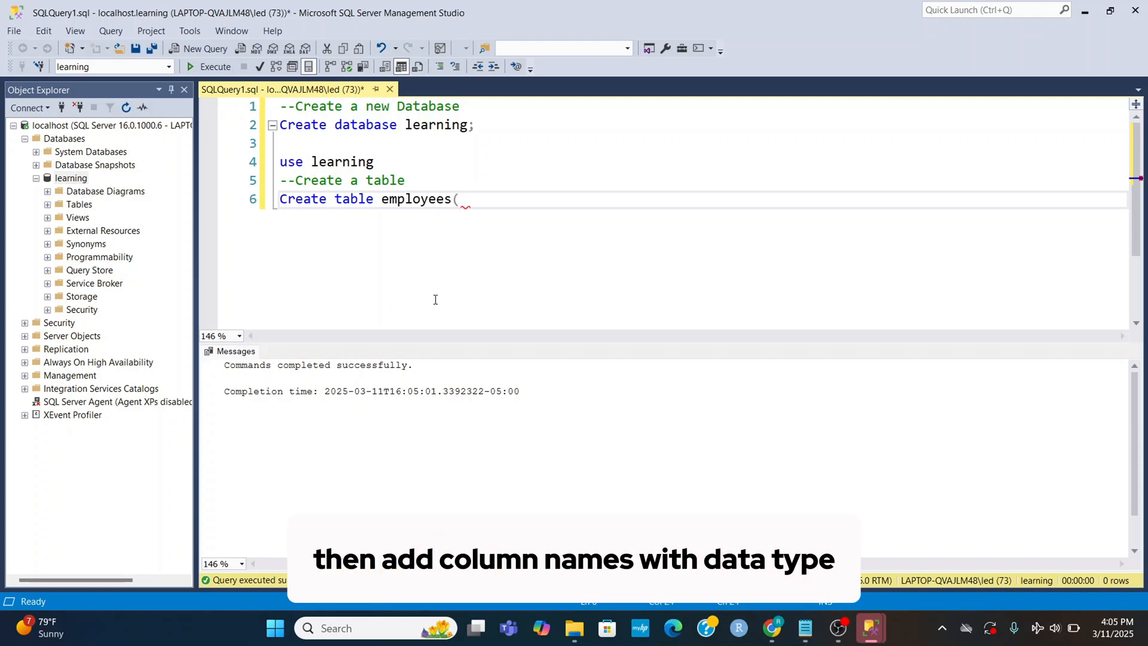
{"action": "key", "text": "enter"}
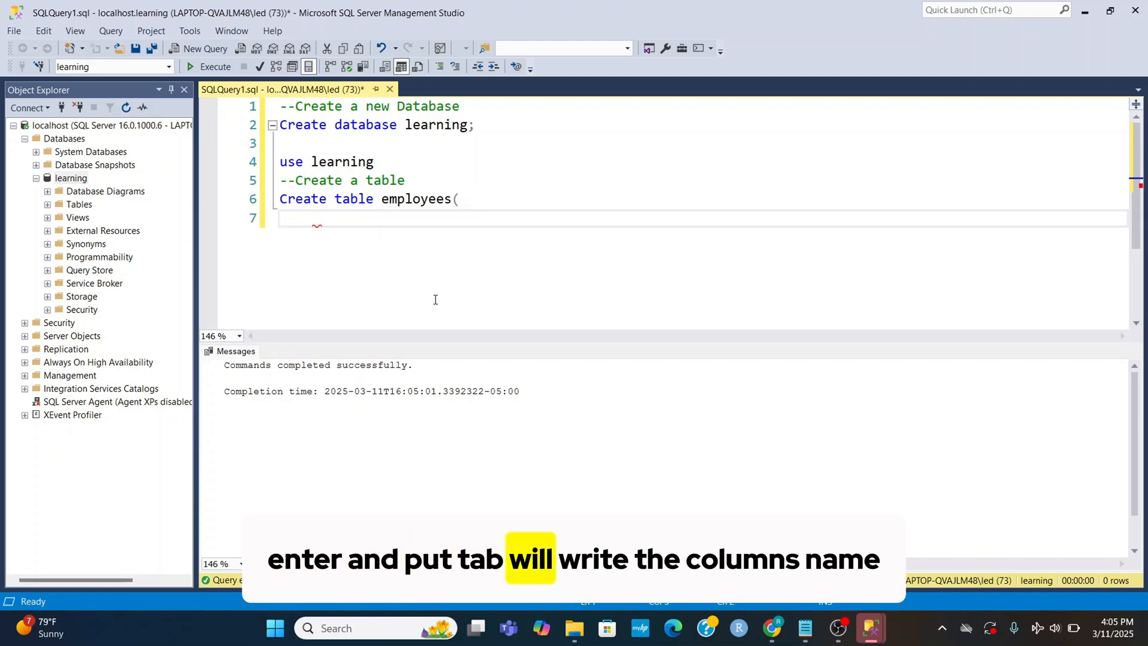
{"action": "type", "text": "emp_id"}
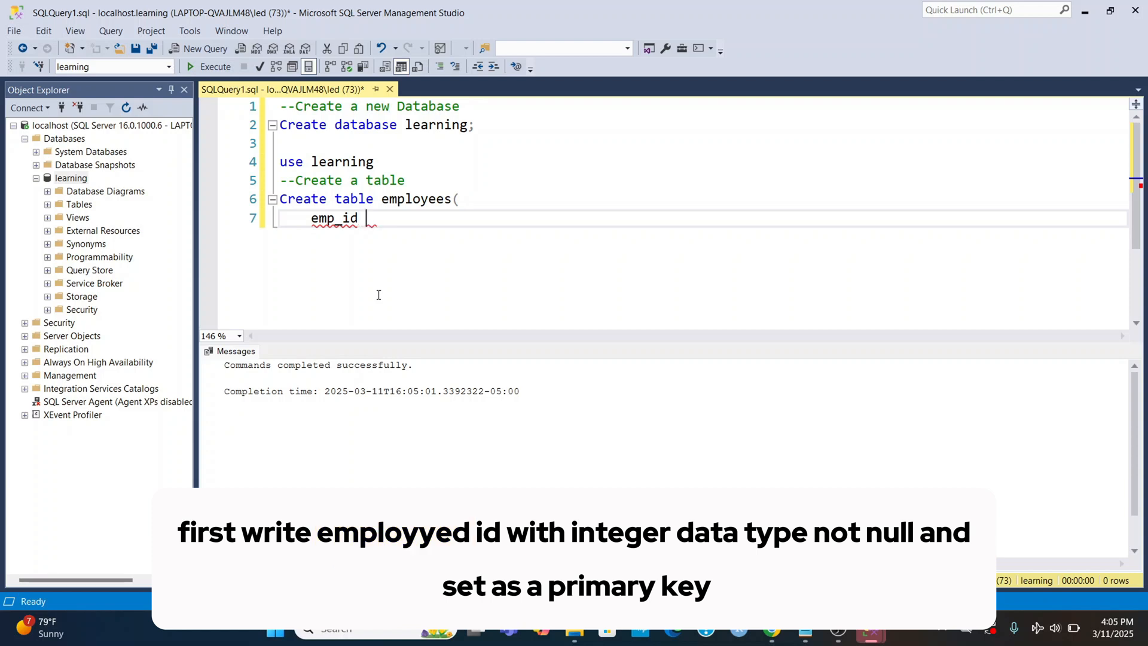
{"action": "type", "text": "int"}
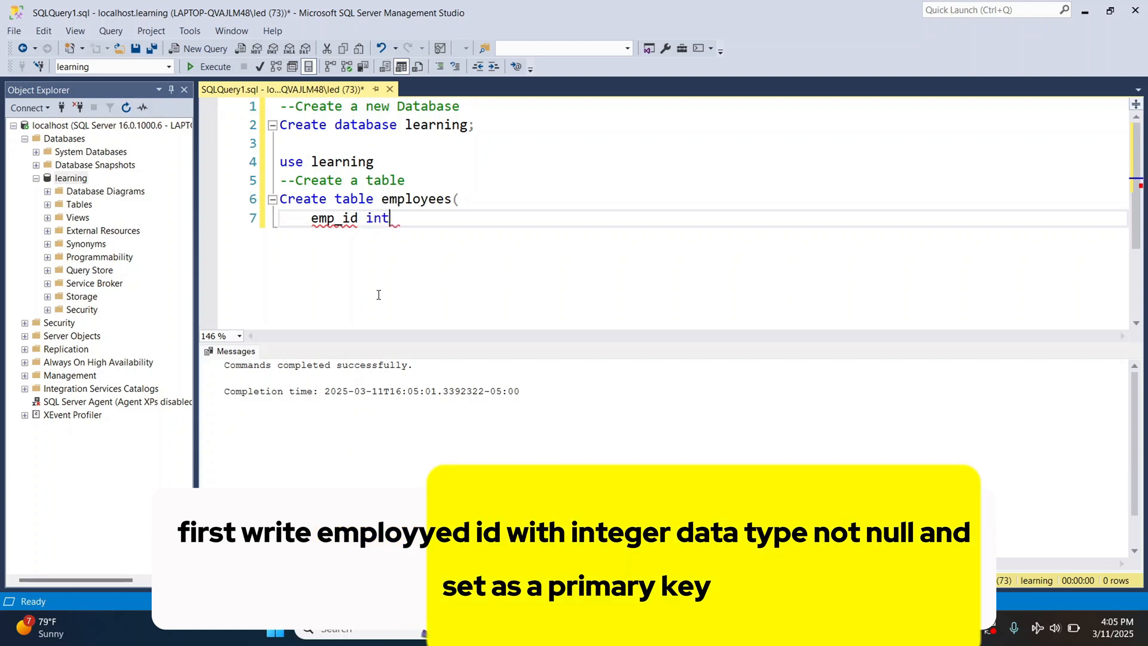
{"action": "type", "text": "("}
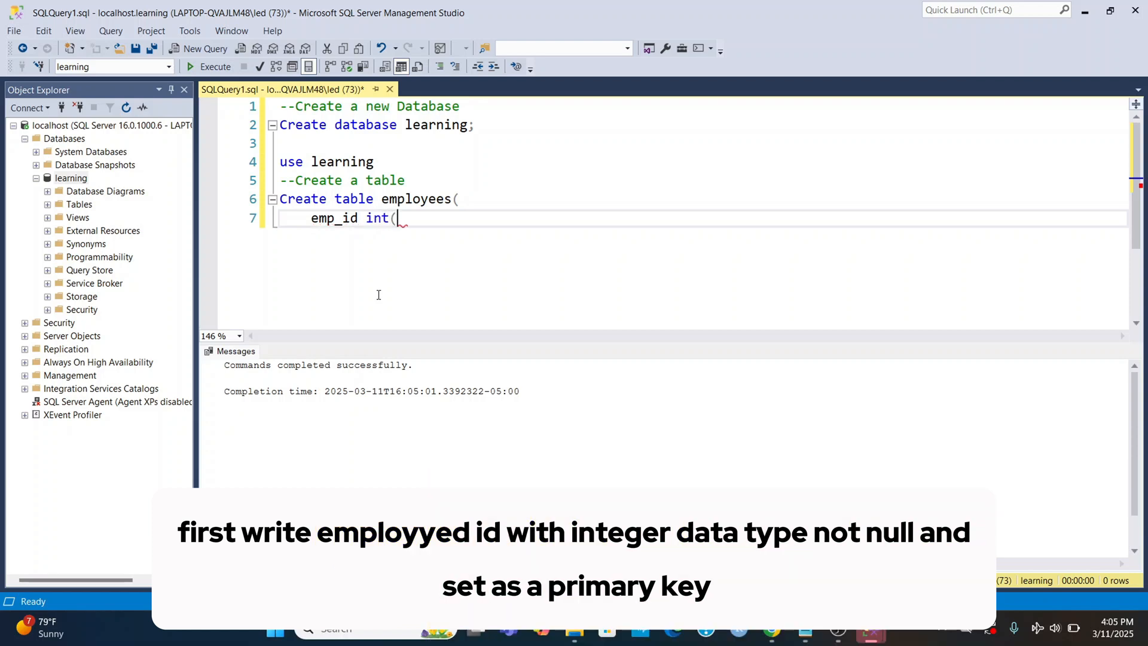
{"action": "type", "text": "11)"}
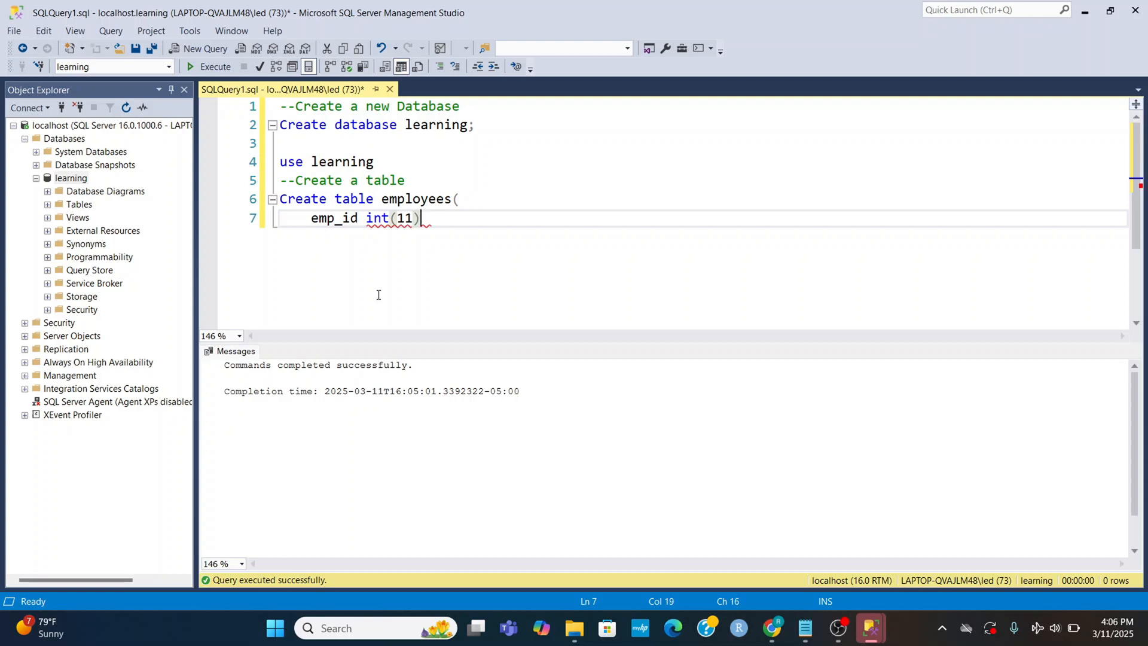
{"action": "type", "text": "not nu"}
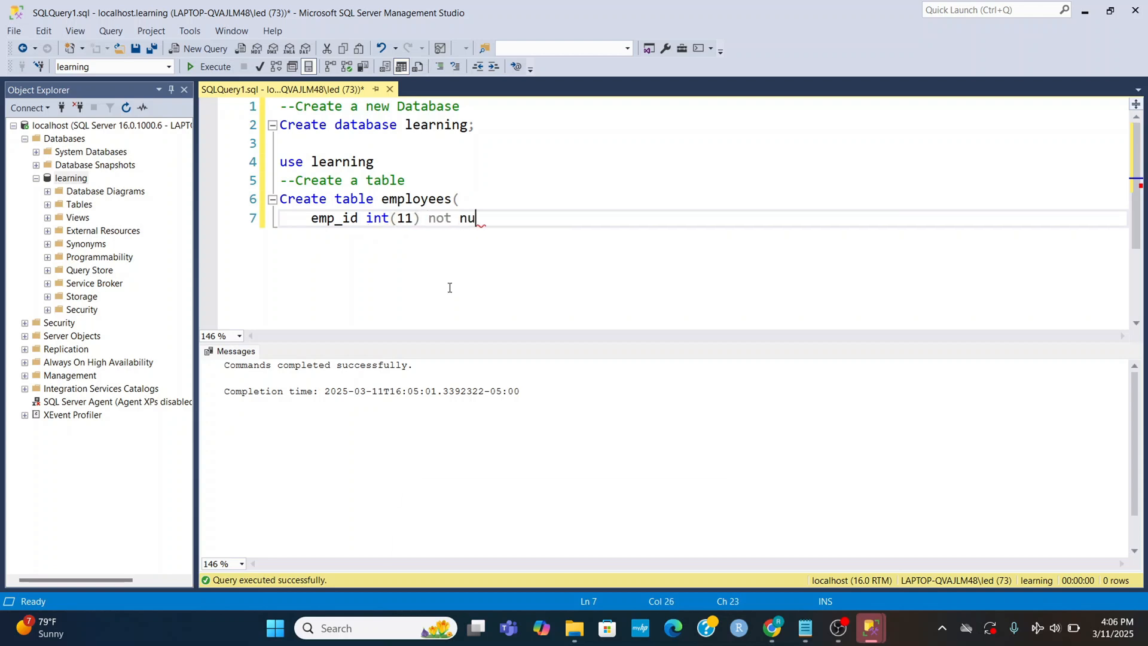
{"action": "type", "text": "ll primary key"}
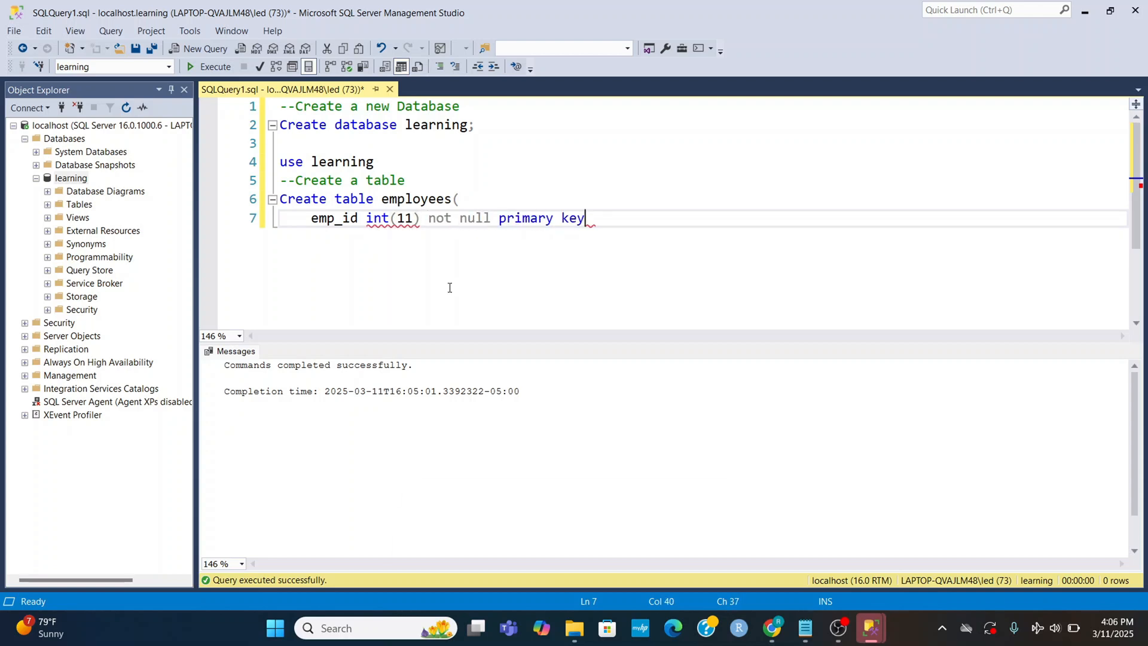
{"action": "type", "text": ","}
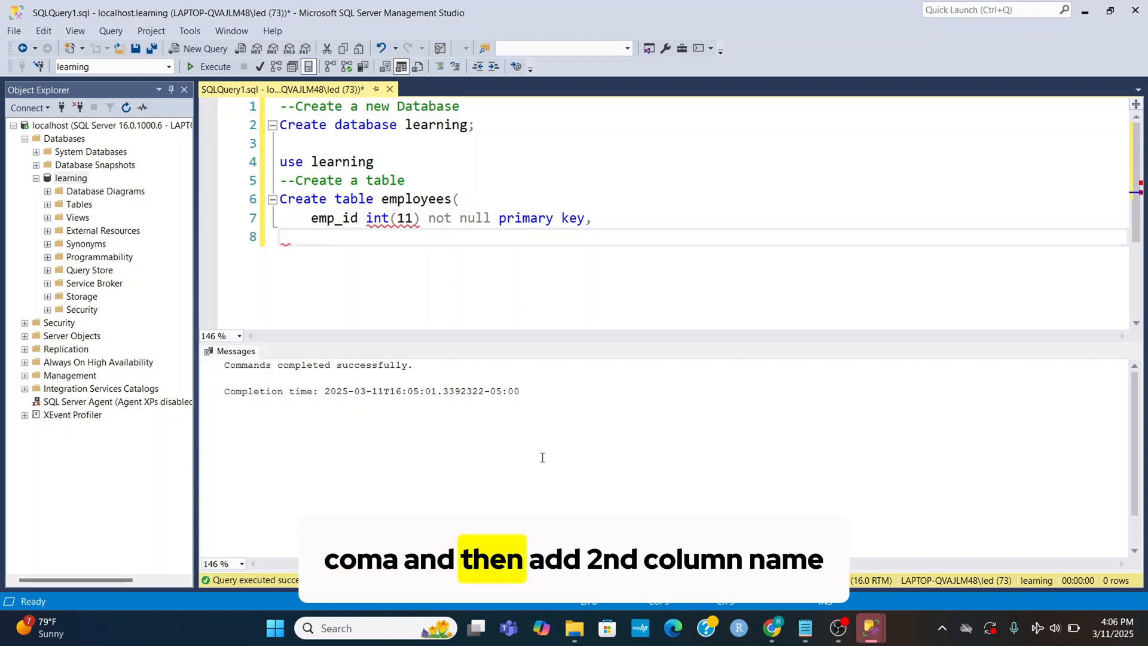
{"action": "mouse_move", "coordinate": [452, 323]}
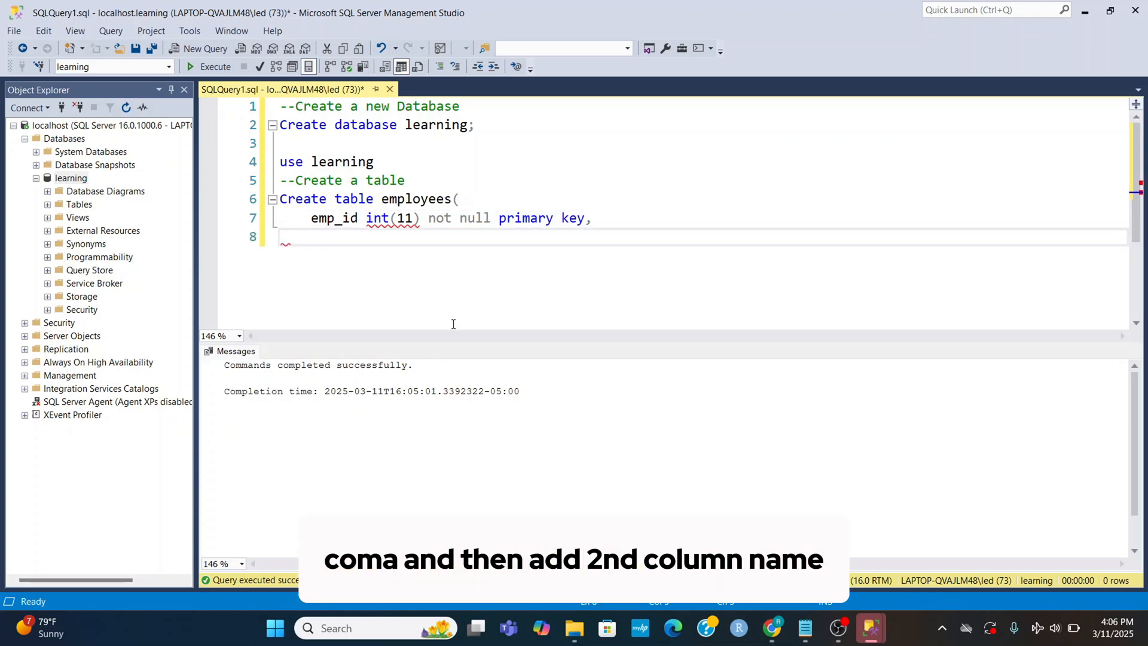
Add the first_name varchar(30) not null column.
{"action": "type", "text": "f"}
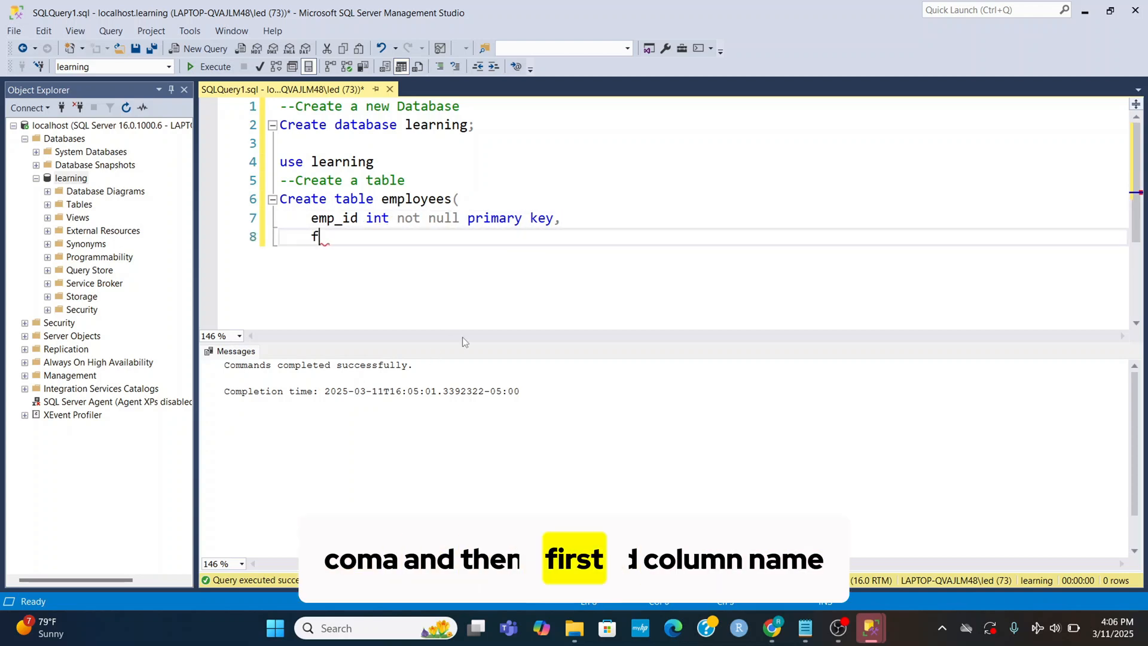
{"action": "type", "text": "irst_name va"}
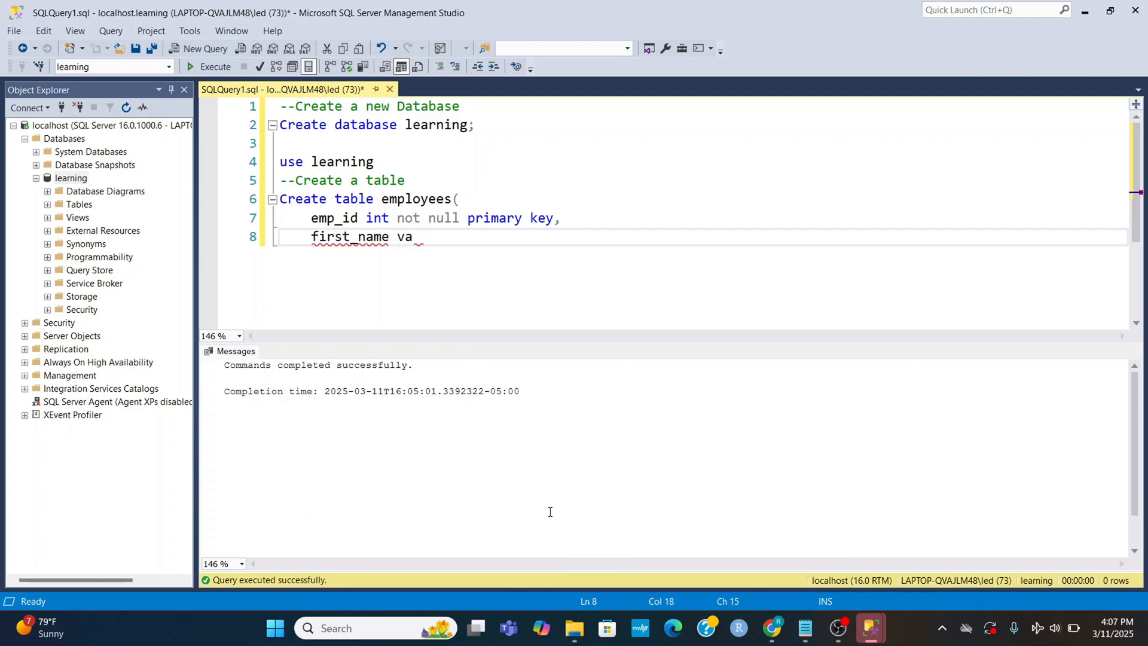
{"action": "type", "text": "rchar("}
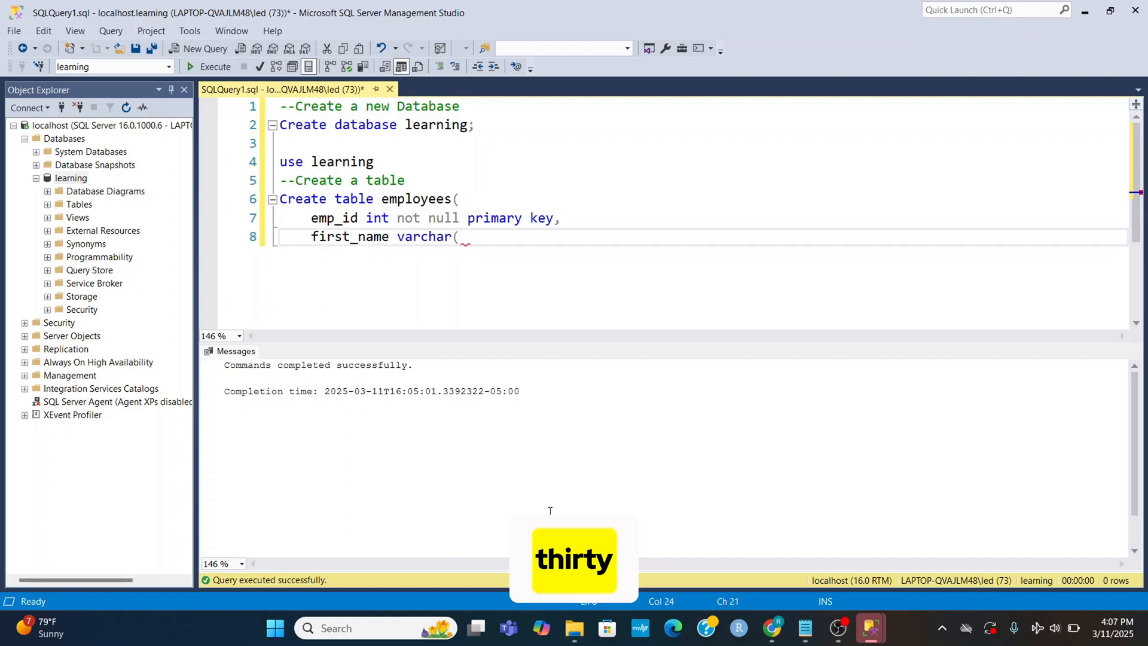
{"action": "type", "text": "30)"}
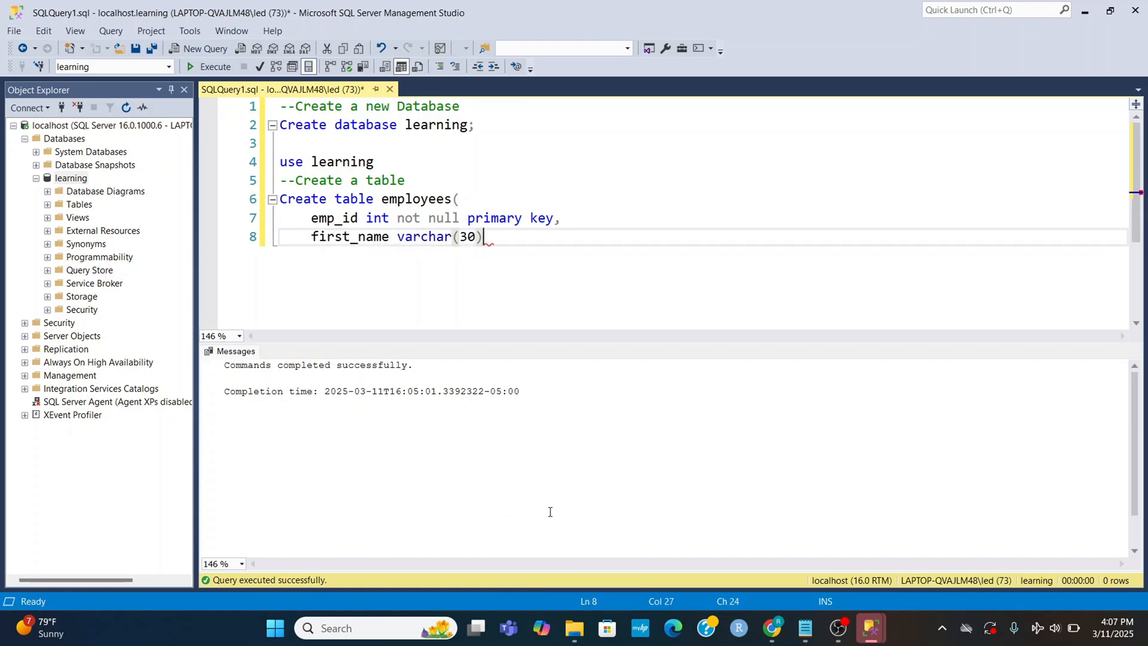
{"action": "type", "text": "not nu"}
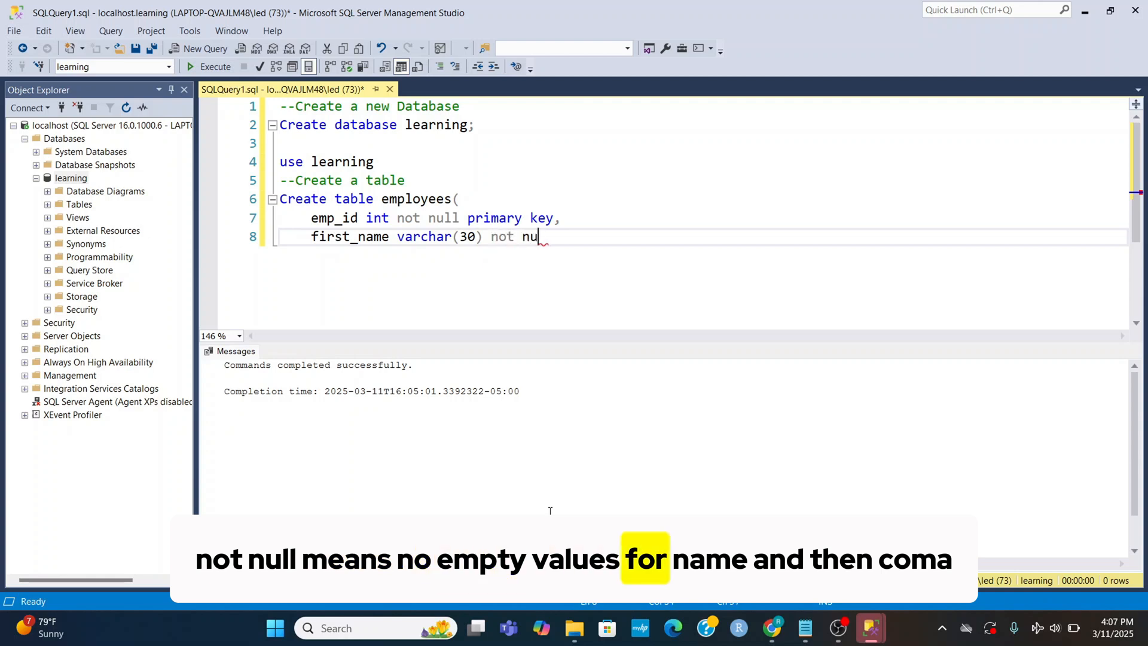
{"action": "type", "text": "ll,"}
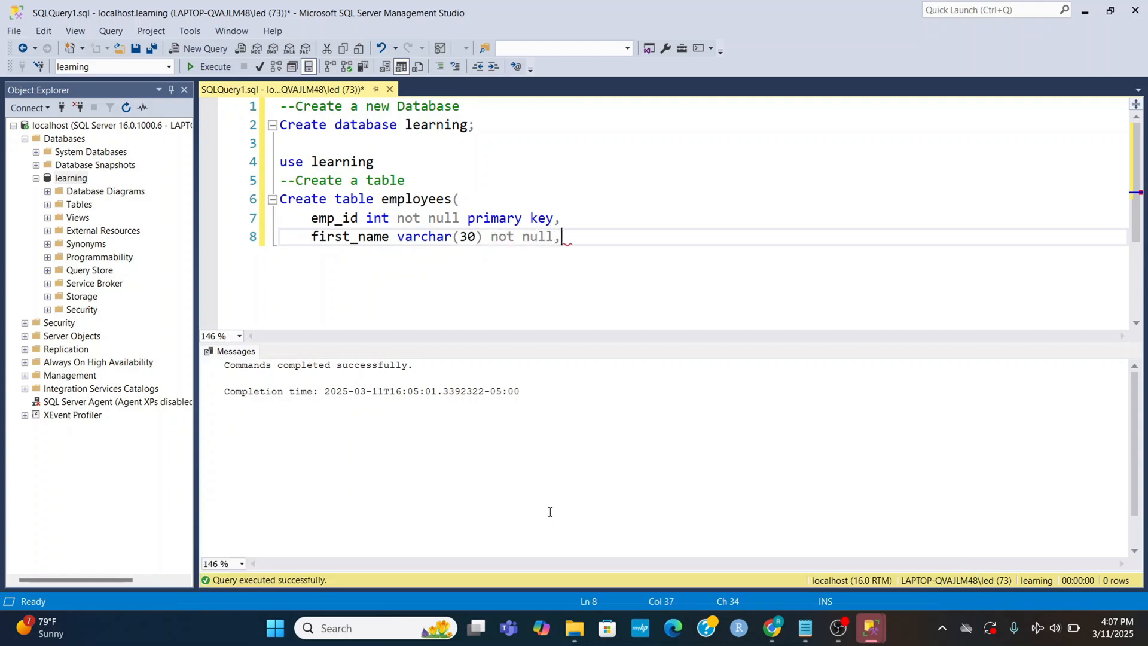
{"action": "key", "text": "enter"}
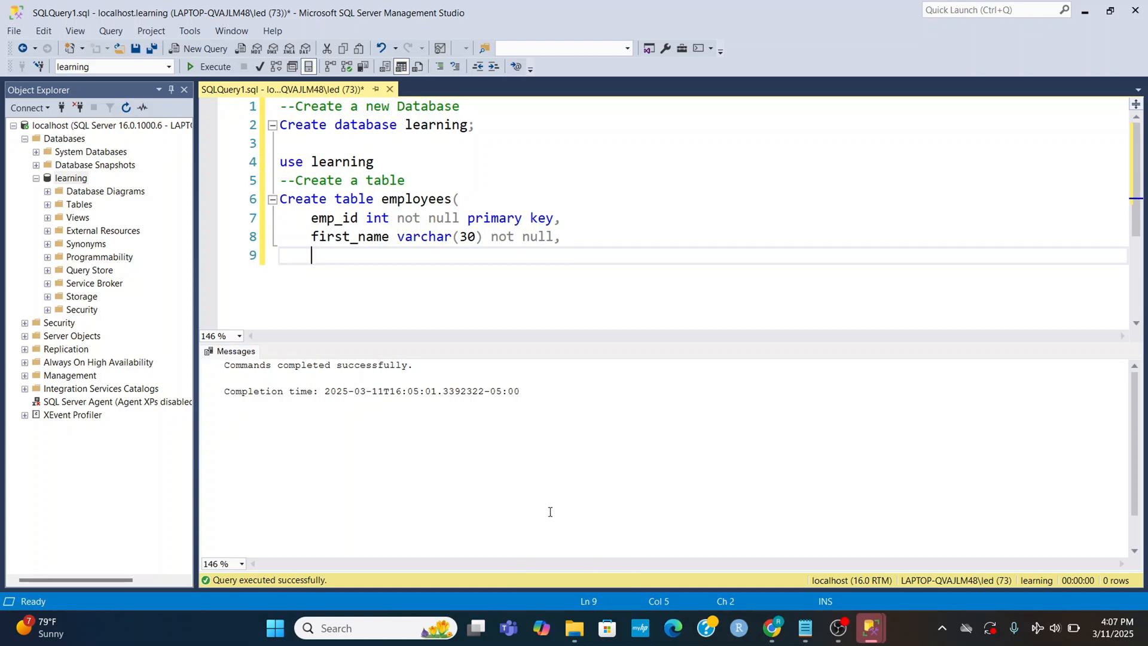
Add not-null last_name and job_name varchar(30) columns to the definition.
{"action": "type", "text": "last"}
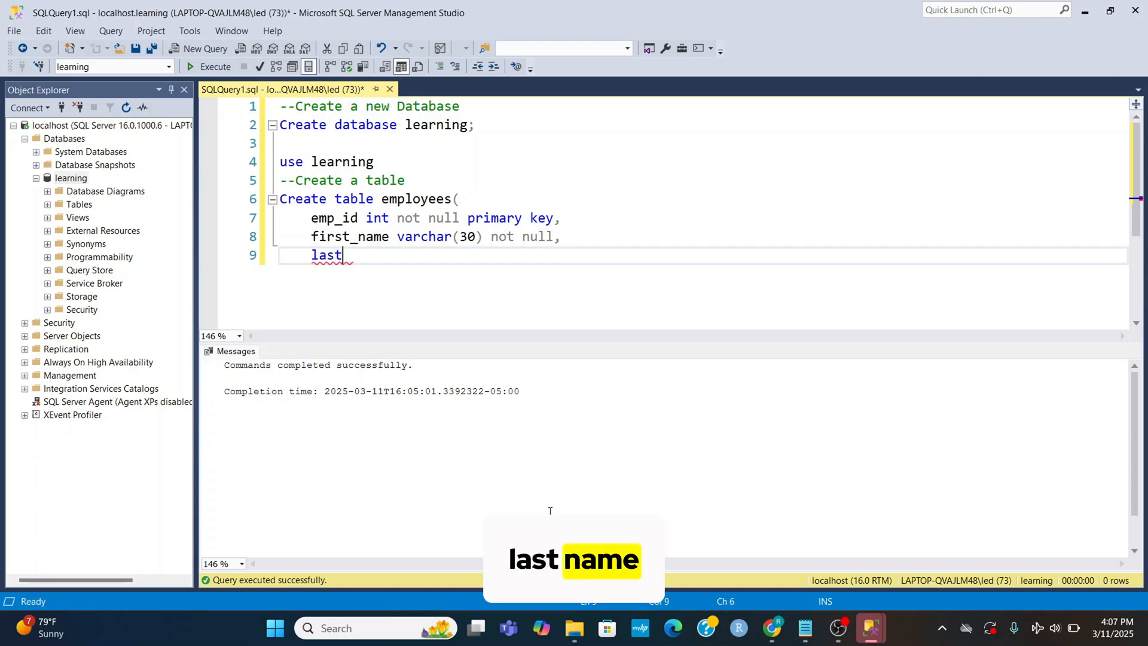
{"action": "type", "text": "_name varcha"}
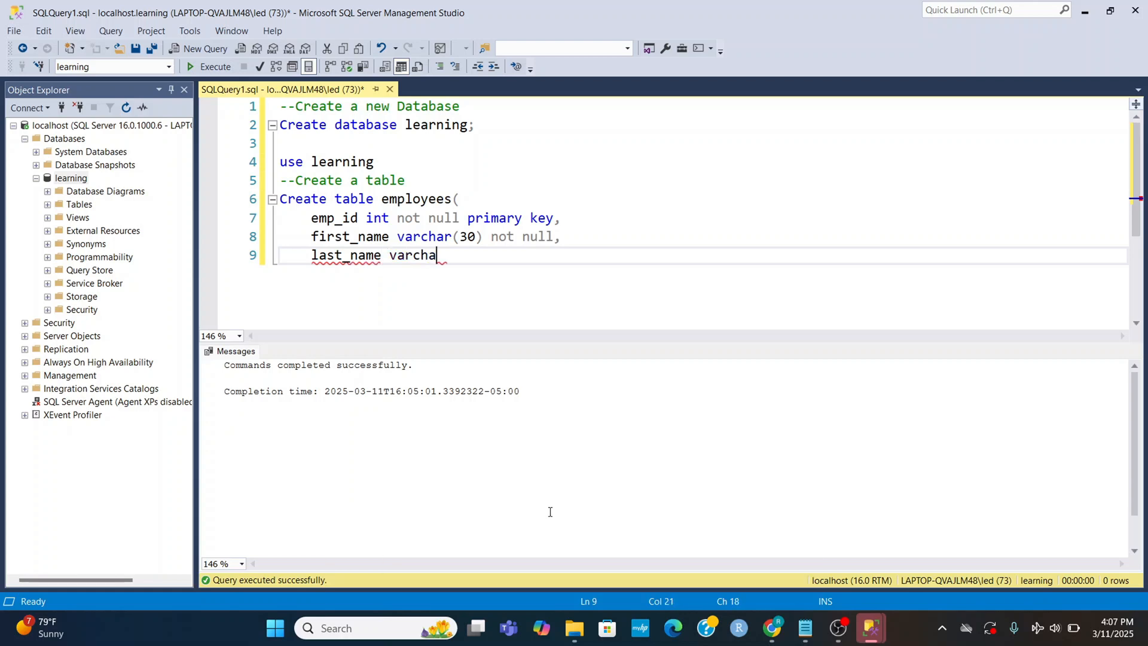
{"action": "key", "text": "enter"}
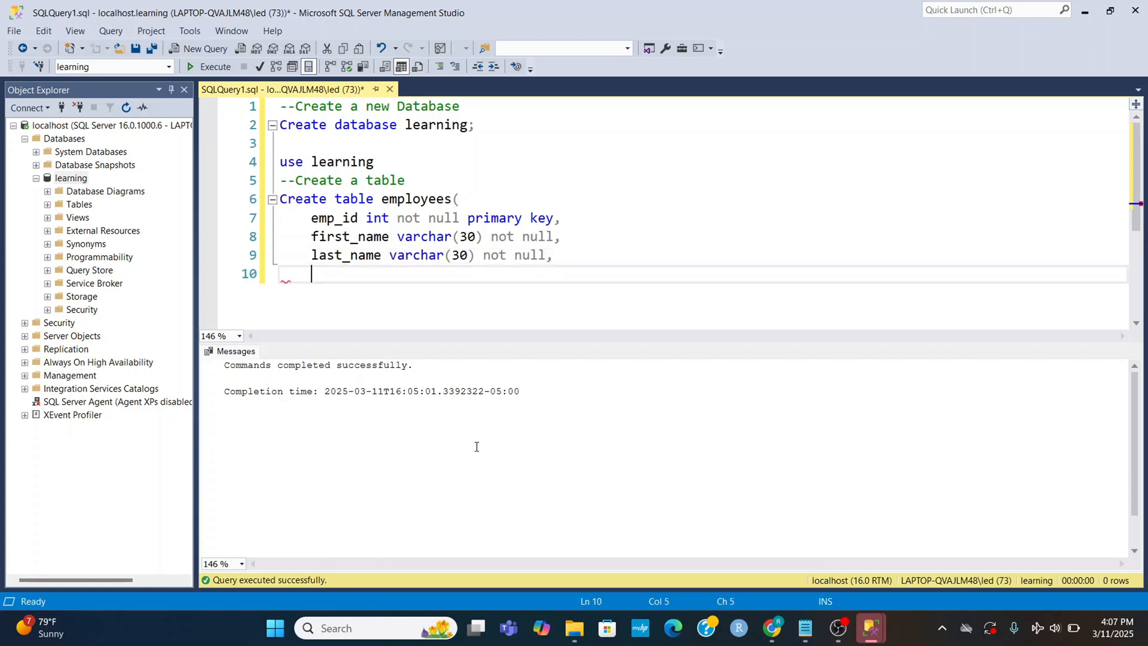
{"action": "type", "text": "job"}
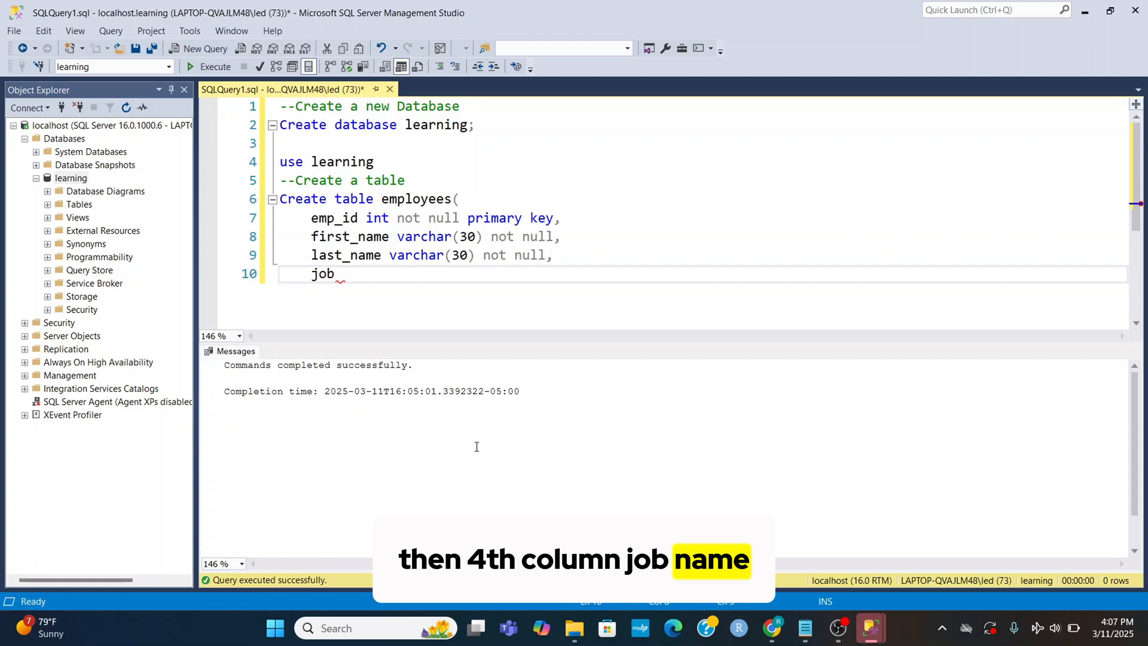
{"action": "type", "text": "_name v"}
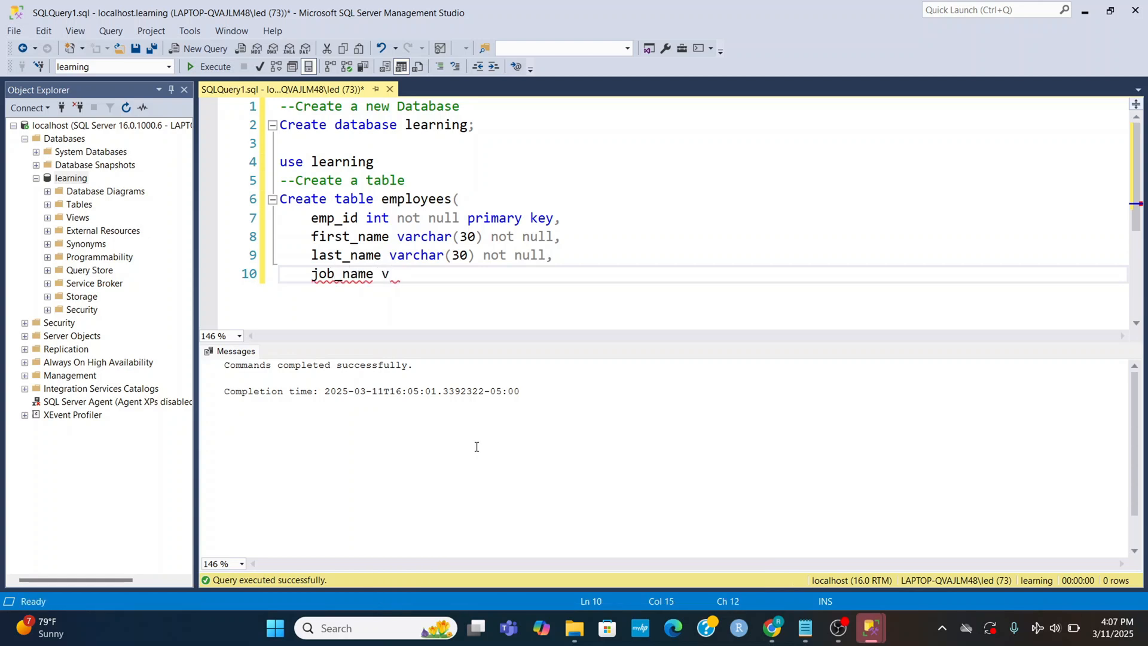
{"action": "type", "text": "archar(30) not null,"}
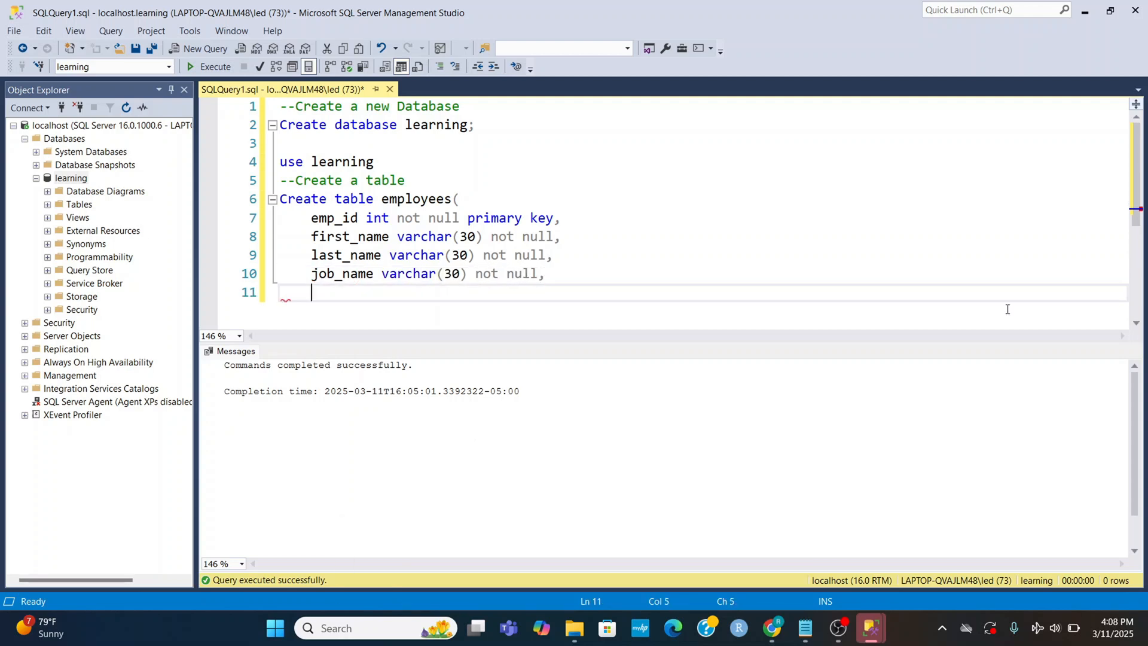
{"action": "mouse_move", "coordinate": [532, 412]}
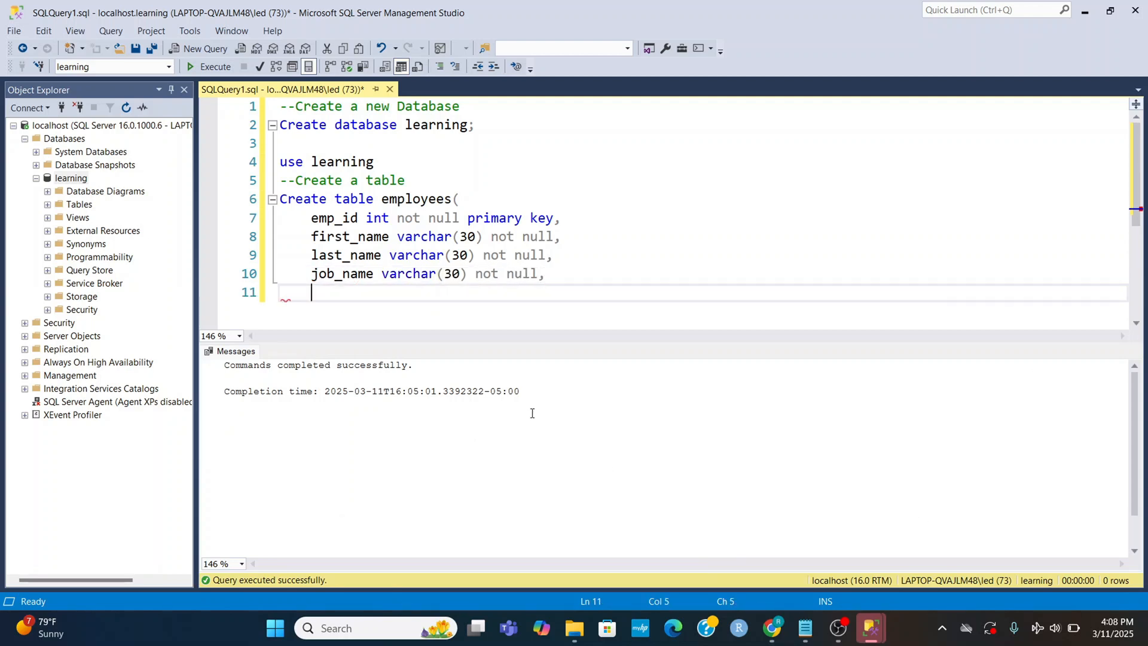
Add salary Decimal(8,2) not null and close the statement with ');'.
{"action": "type", "text": "sala"}
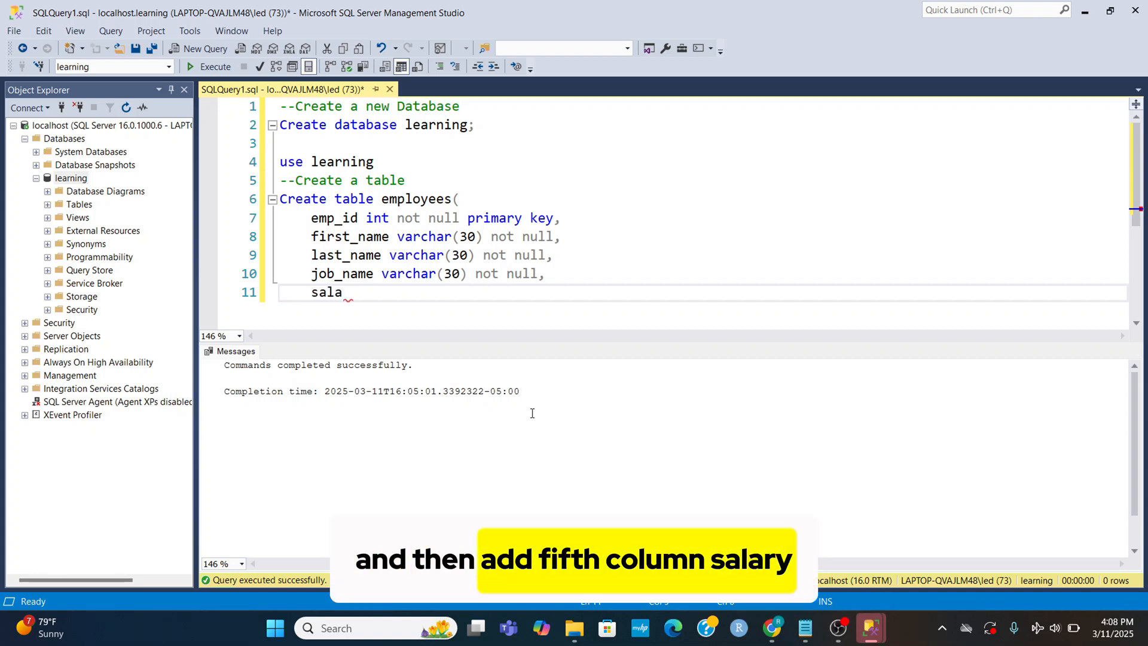
{"action": "type", "text": "ry"}
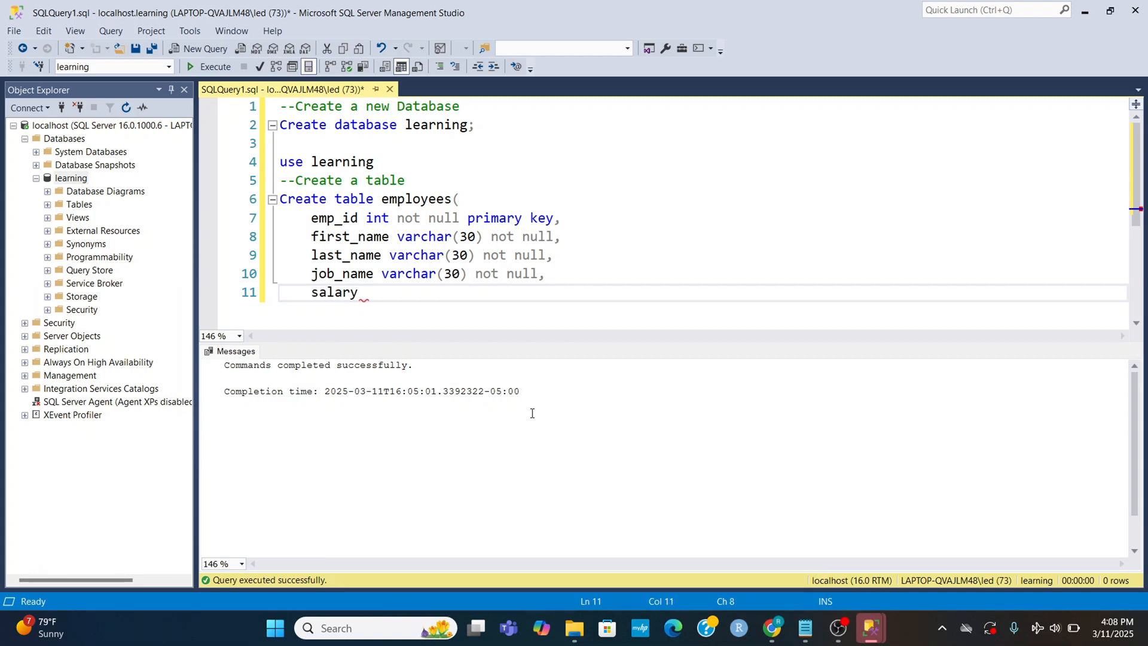
{"action": "type", "text": "De"}
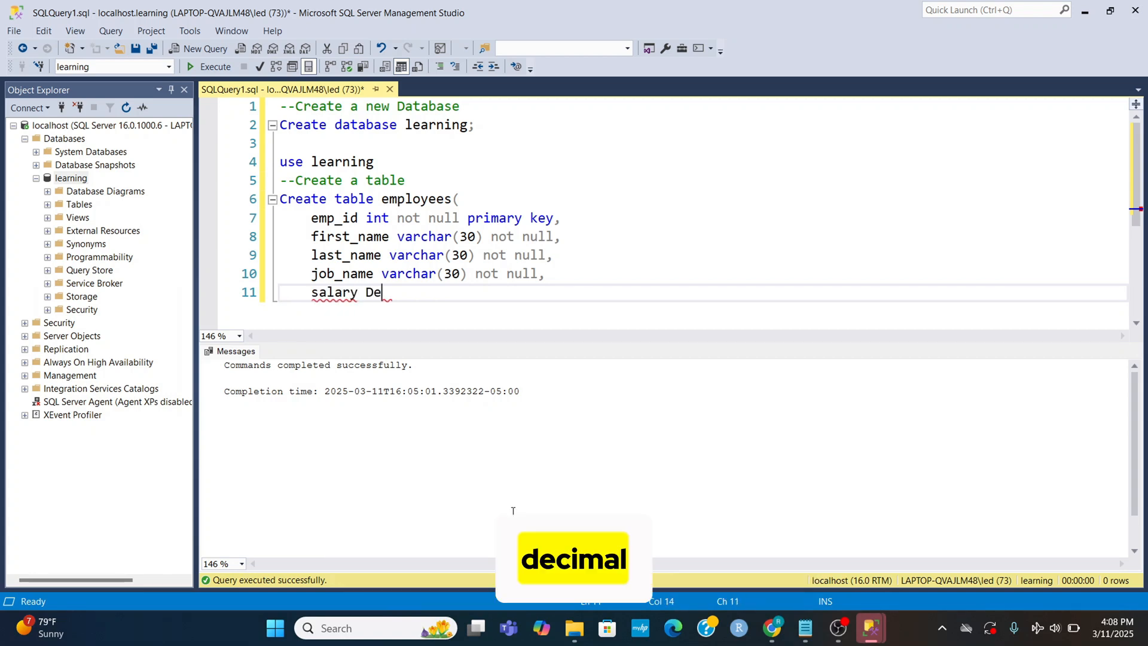
{"action": "type", "text": "cimal("}
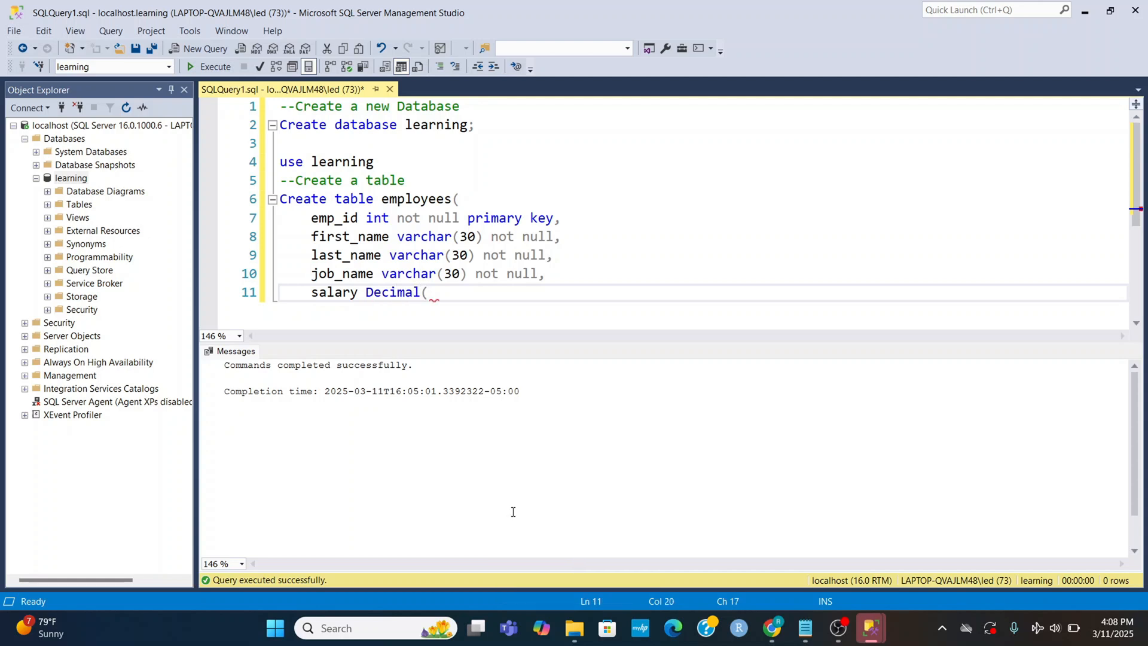
{"action": "type", "text": "8,2) not"}
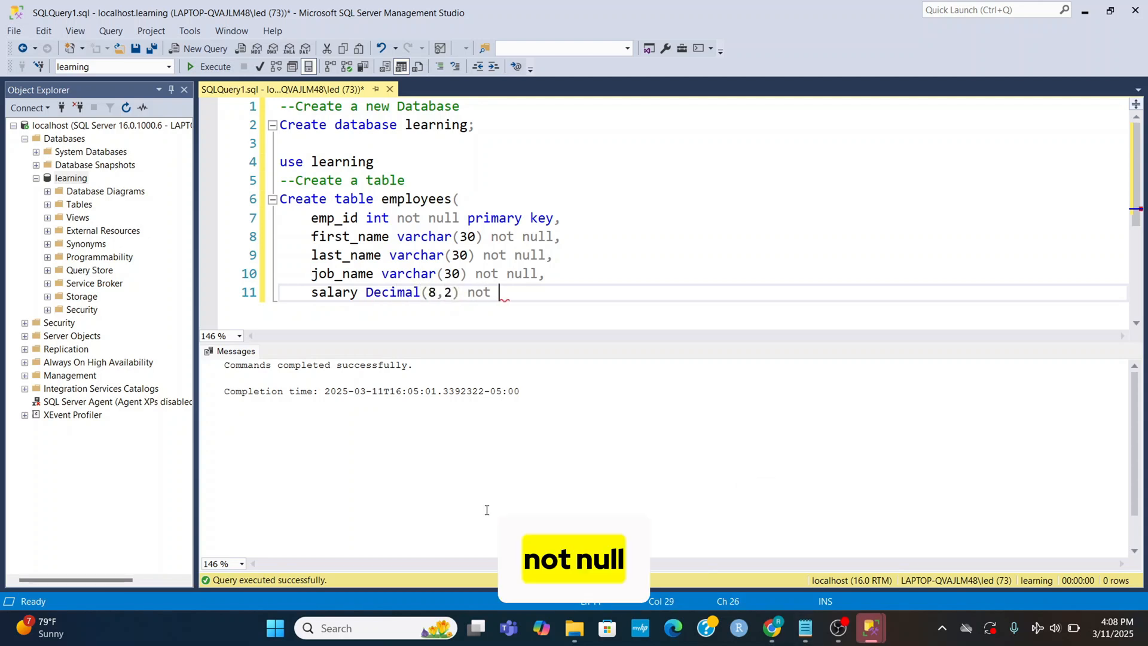
{"action": "type", "text": "null"}
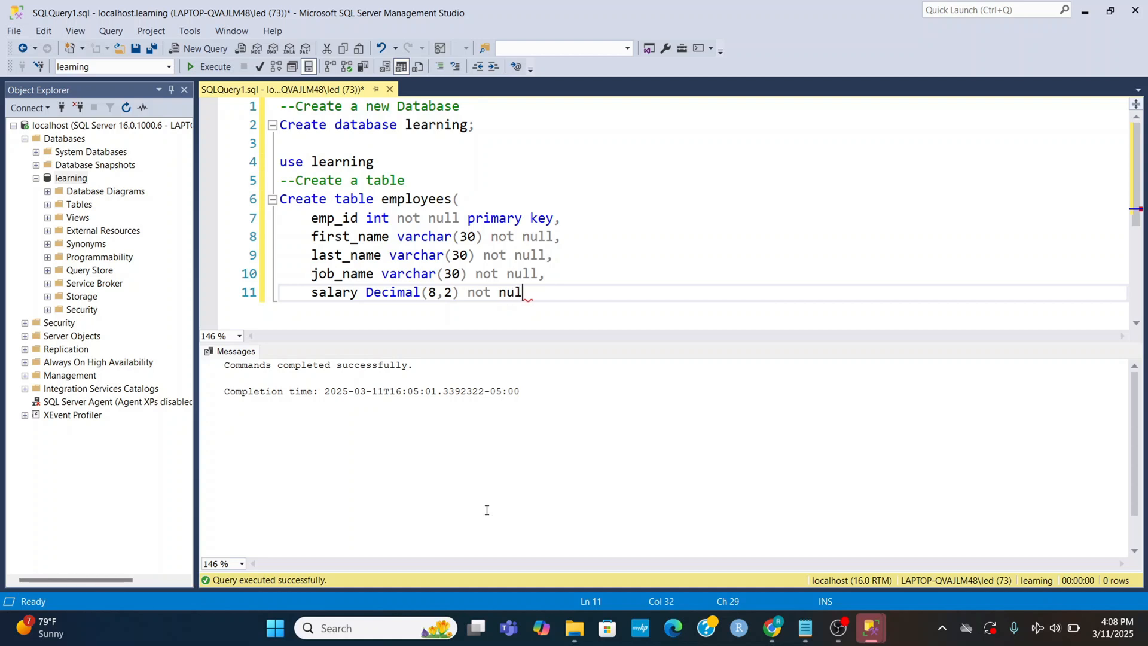
{"action": "type", "text": "l"}
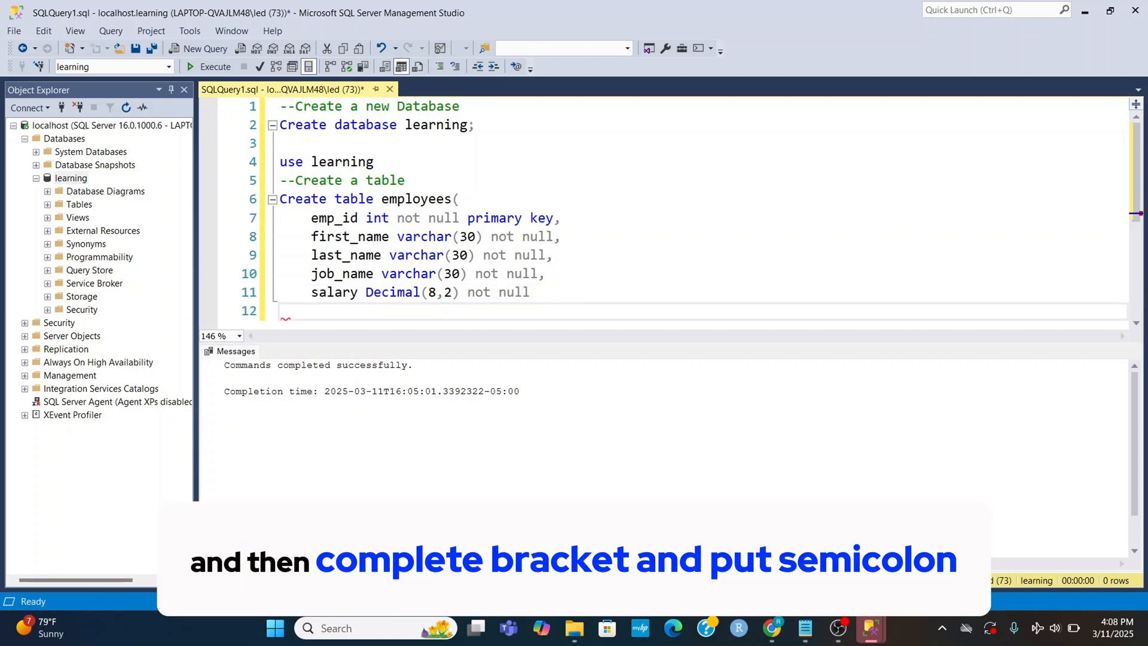
{"action": "type", "text": ")"}
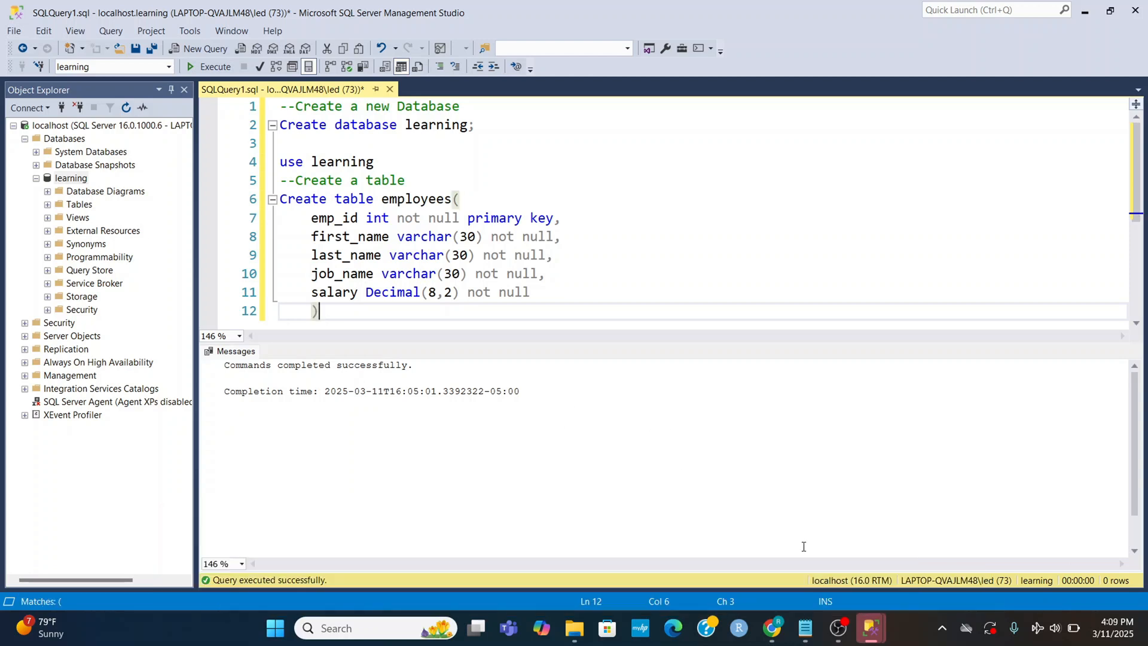
{"action": "type", "text": ";"}
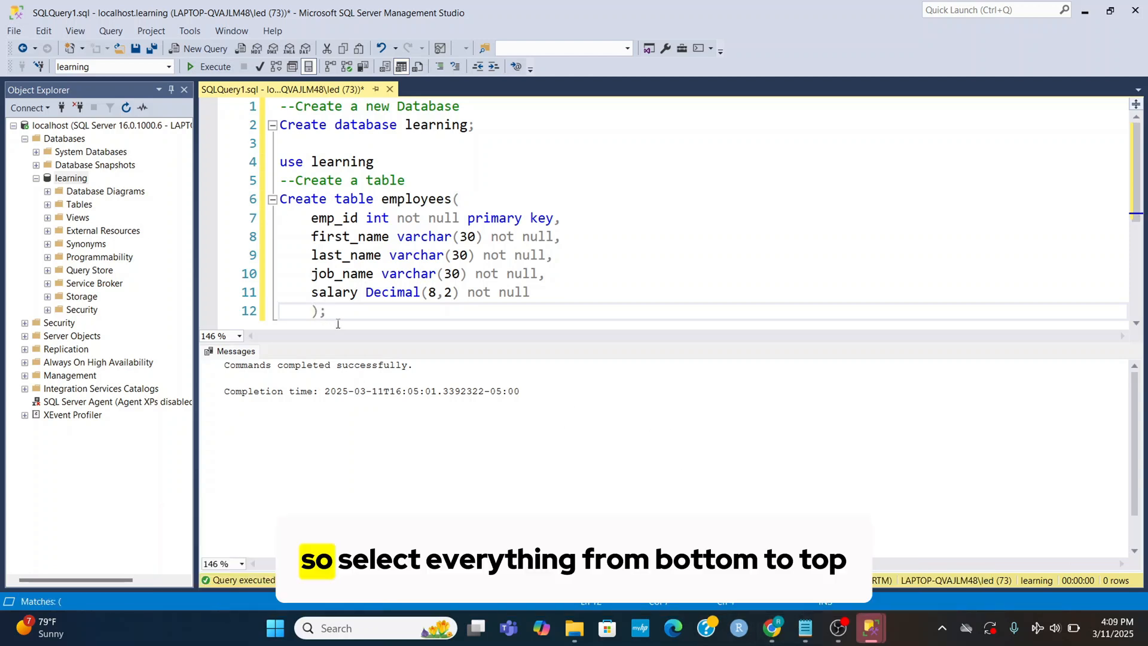
Select lines 6–12 of the Create table employees statement and execute them.
{"action": "left_click_drag", "start_coordinate": [326, 310], "coordinate": [279, 198]}
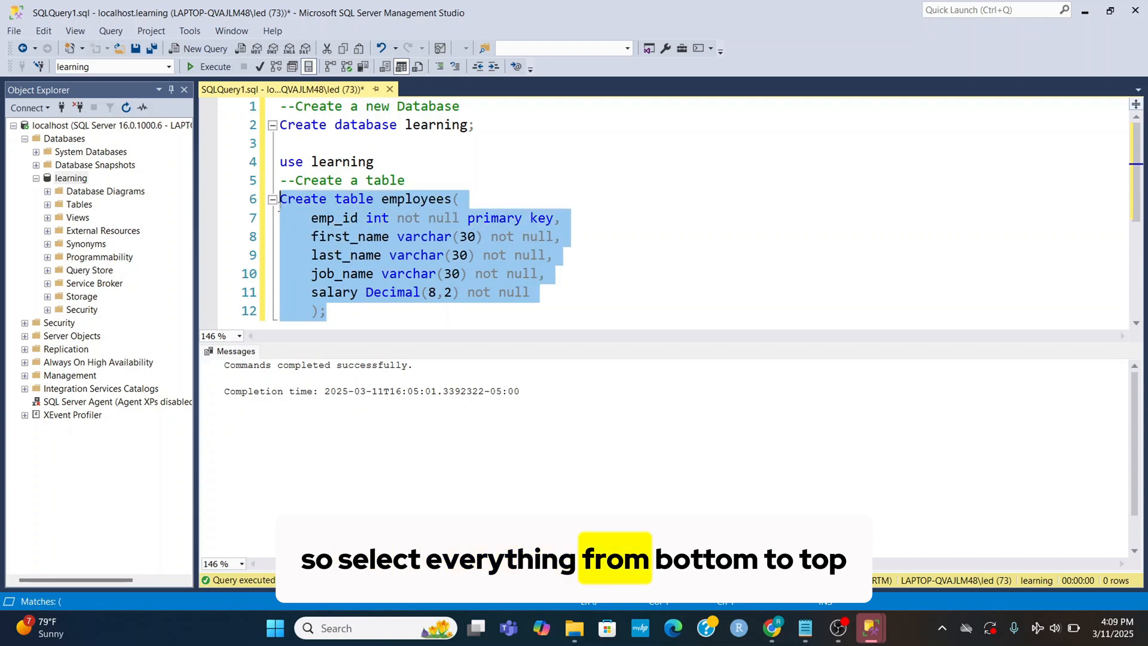
{"action": "left_click", "coordinate": [209, 67]}
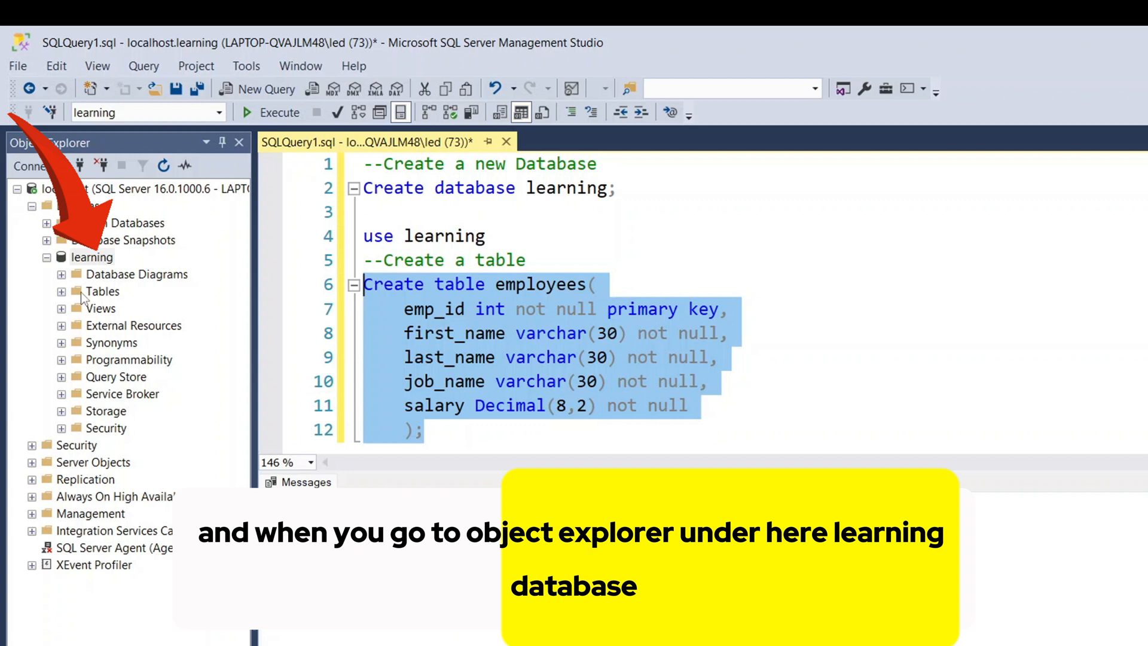
Refresh learning and expand Tables > dbo.employees > Columns to show emp_id, first_name, last_name, job_name, salary.
{"action": "right_click", "coordinate": [93, 257]}
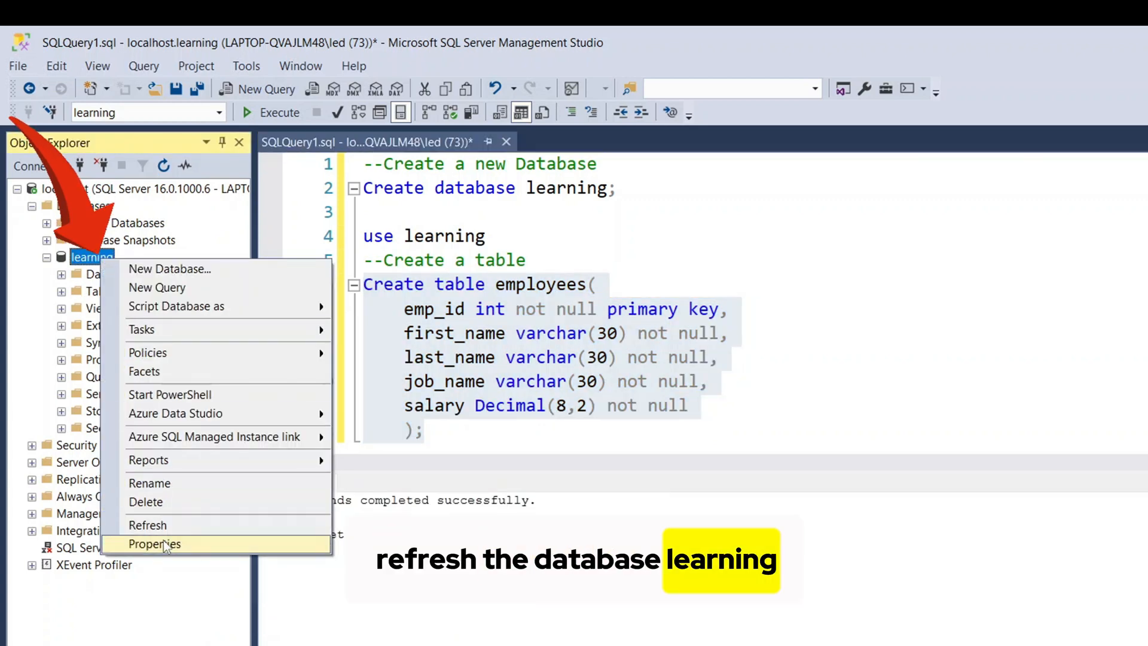
{"action": "left_click", "coordinate": [148, 525]}
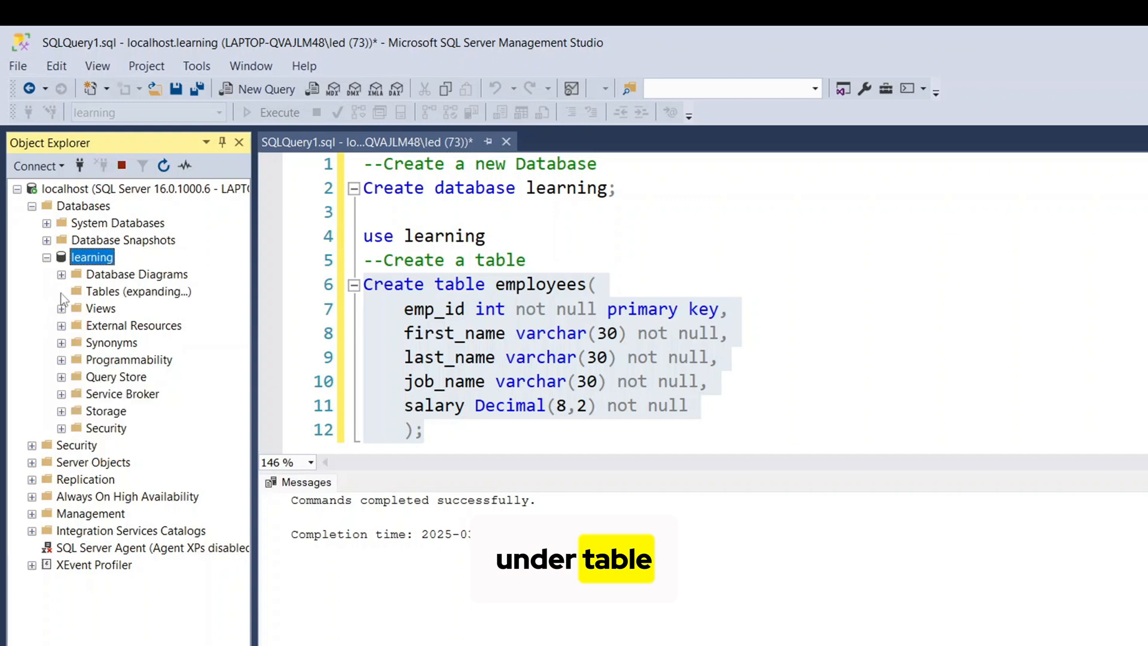
{"action": "left_click", "coordinate": [63, 291]}
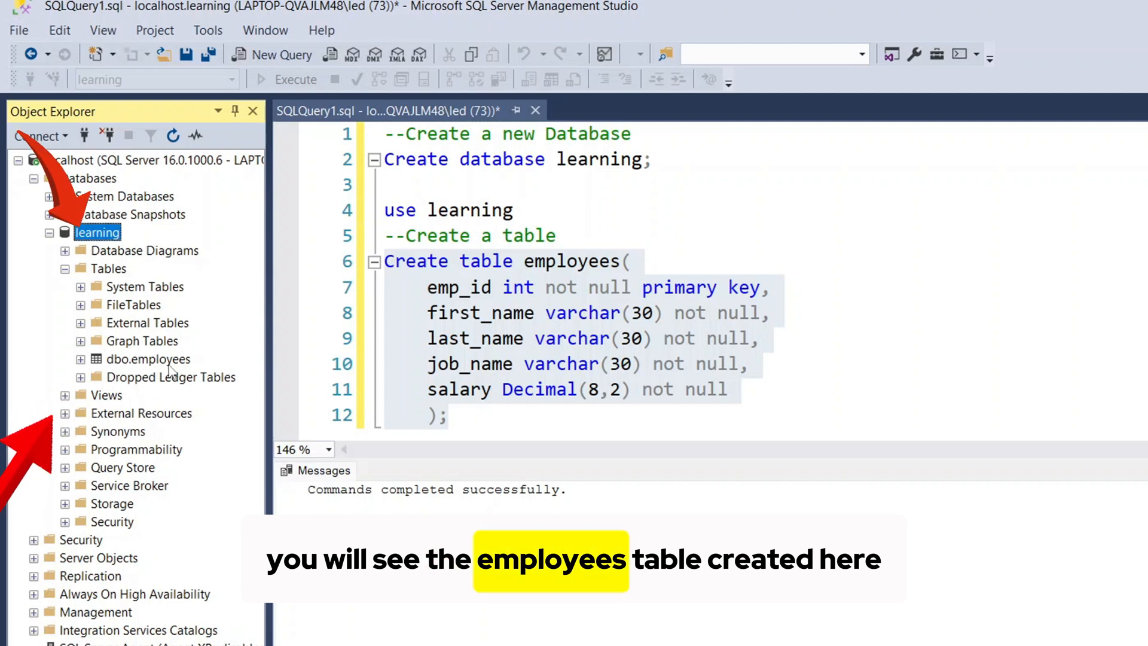
{"action": "left_click", "coordinate": [81, 359]}
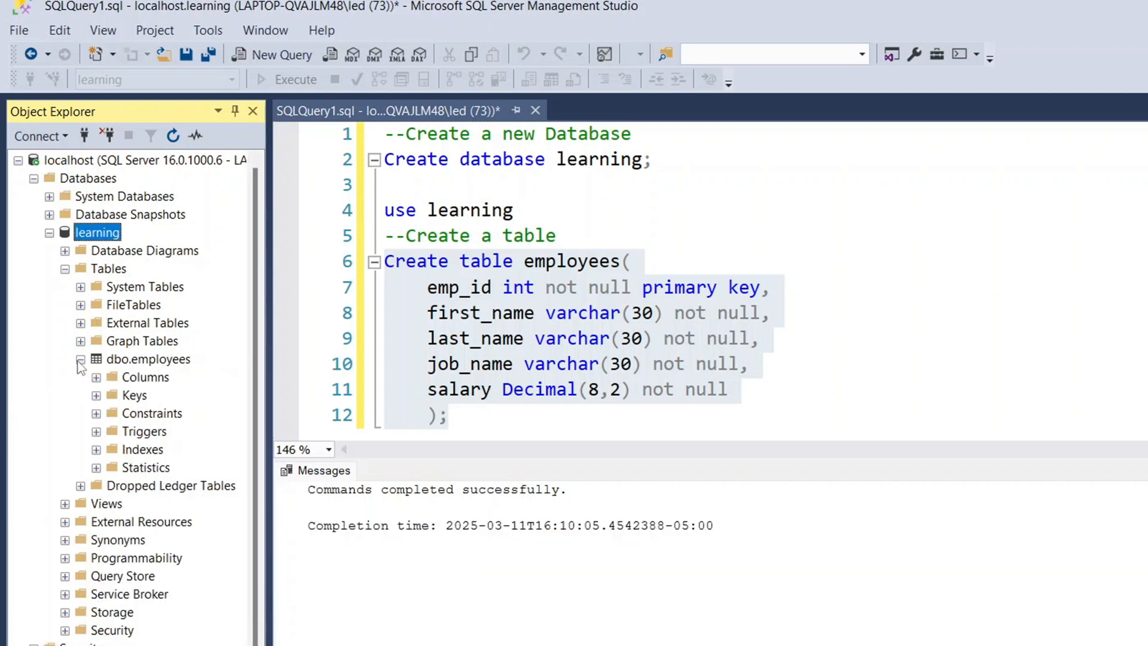
{"action": "left_click", "coordinate": [144, 376]}
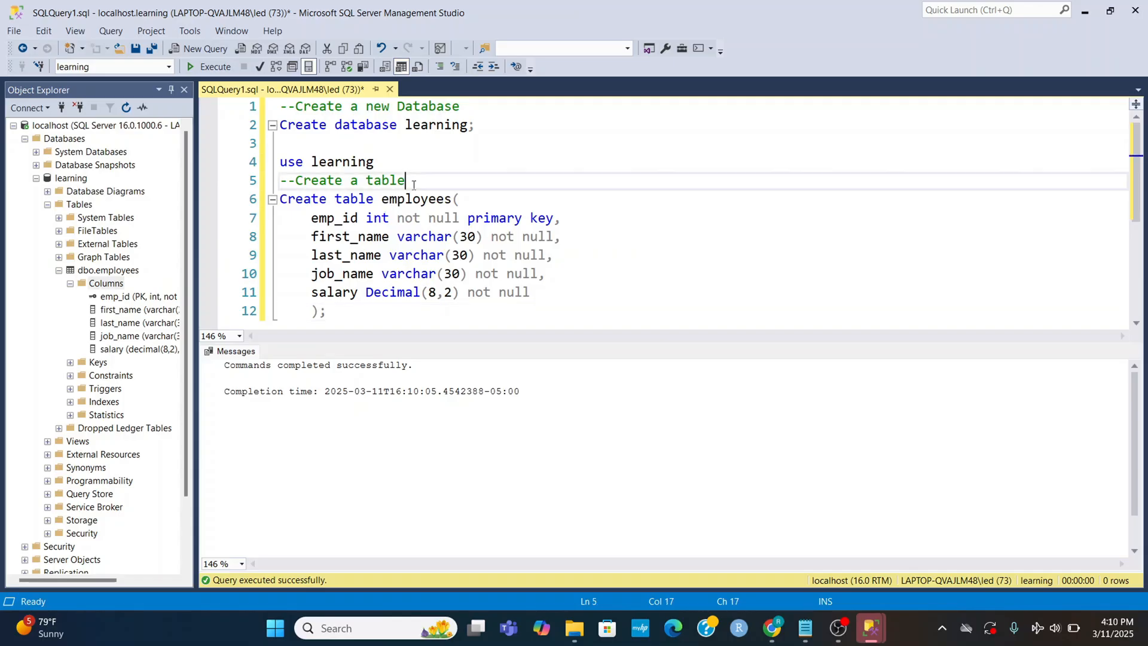
Add an empty line after the '--Create a table' comment, above the CREATE TABLE employees statement.
{"action": "key", "text": "Enter"}
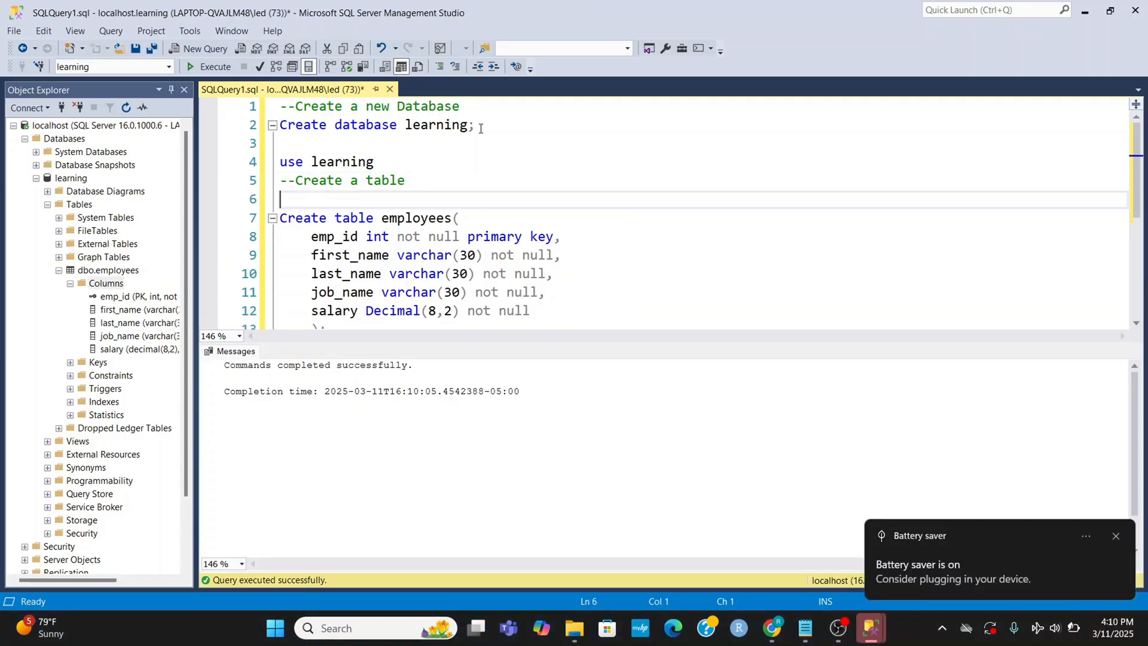
{"action": "mouse_move", "coordinate": [1116, 541]}
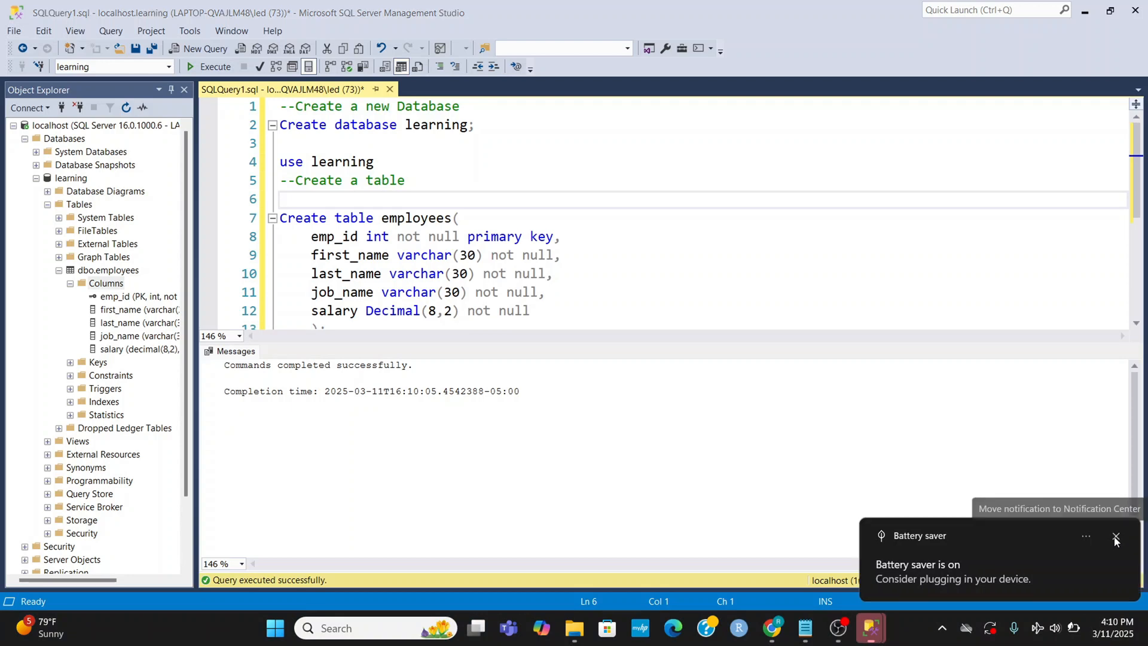